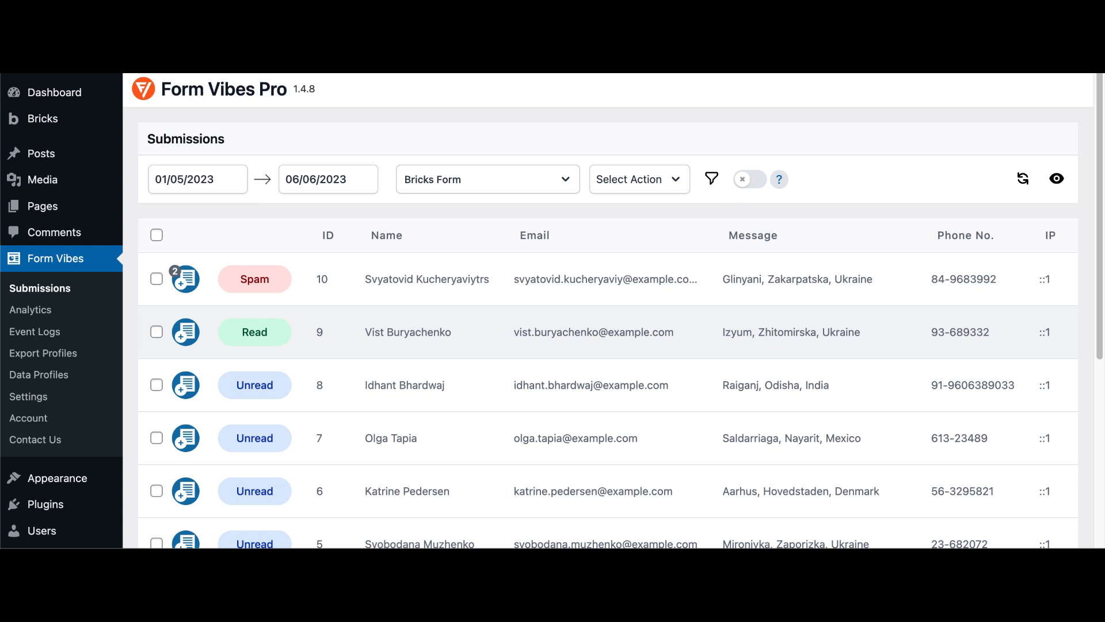
Open the Contact Form page with Name, Email and Message fields in Bricks Builder
click(867, 144)
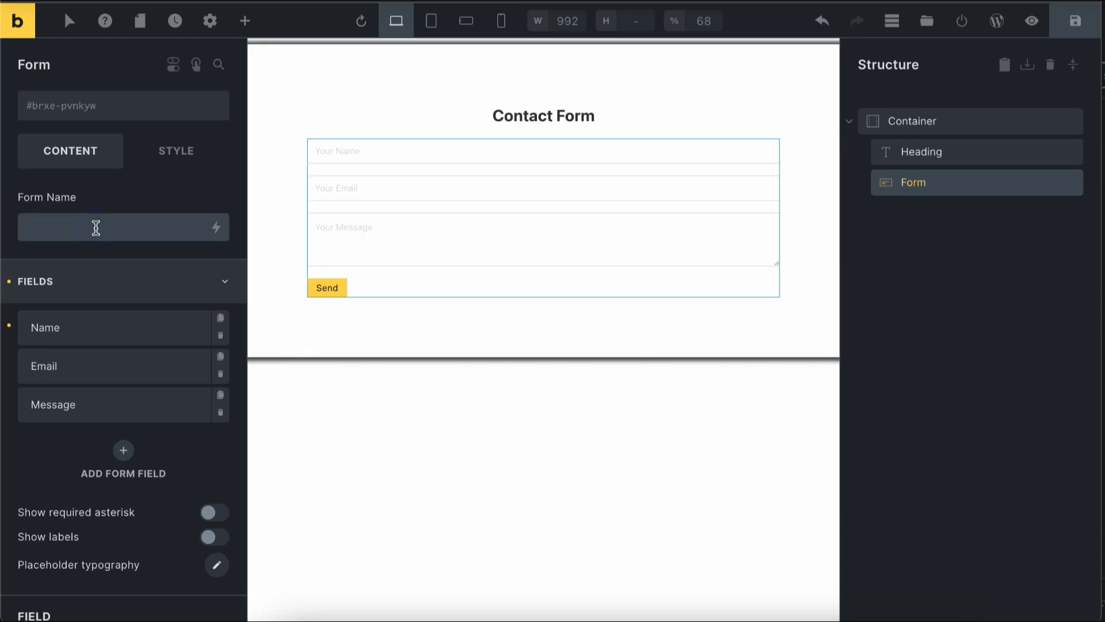
Name the form 'Bricks Form' and add a required Tel field labelled 'Phone Number'
text(Bricks Form)
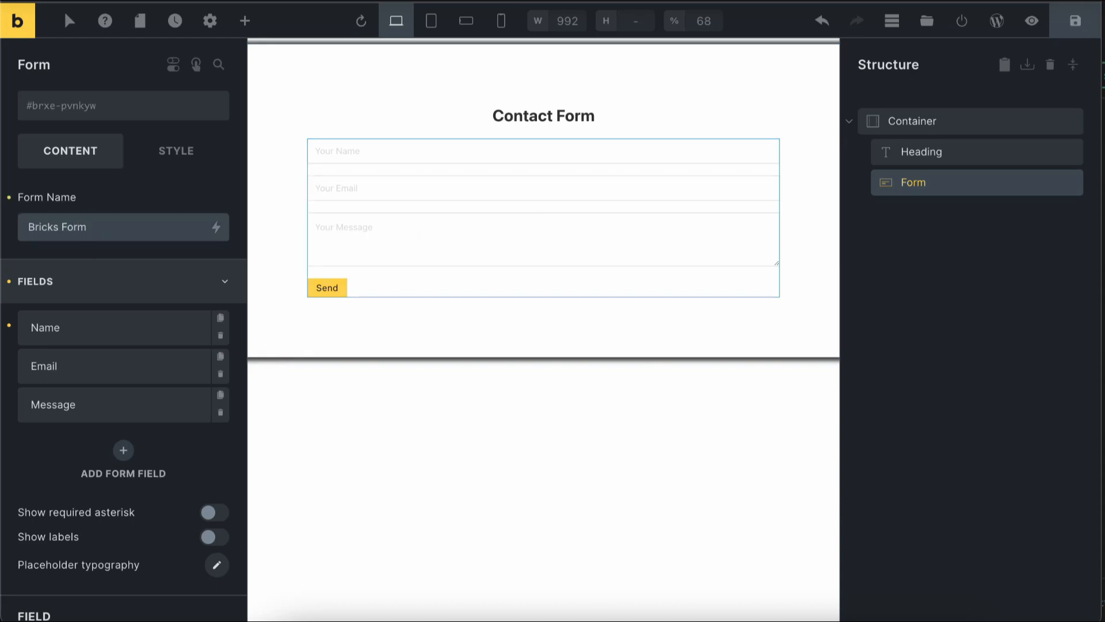
click(122, 450)
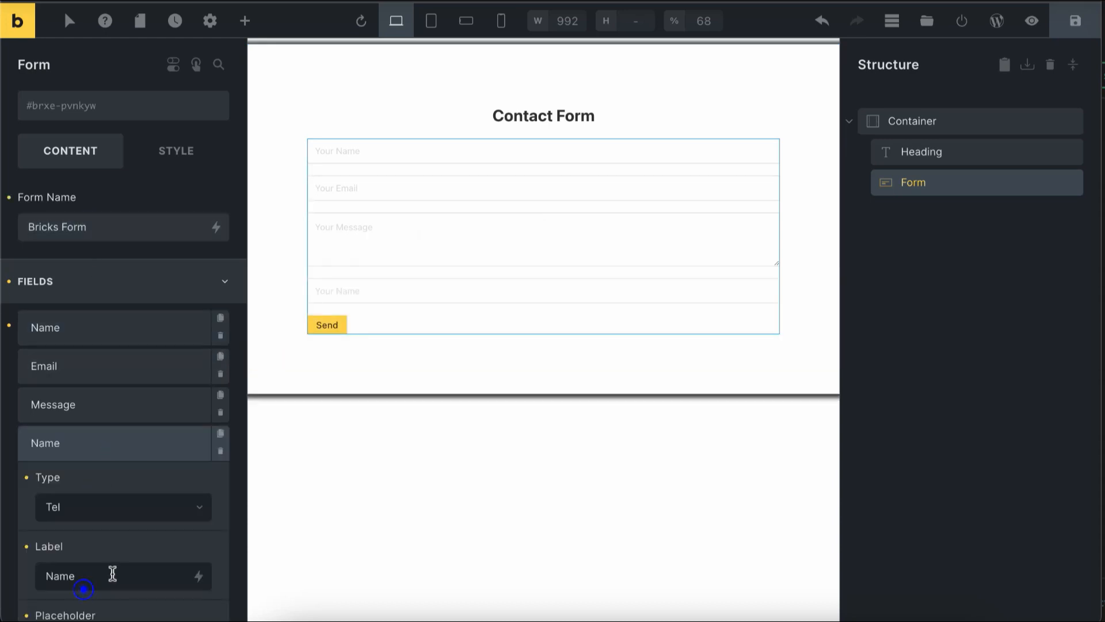
text(Phone Number)
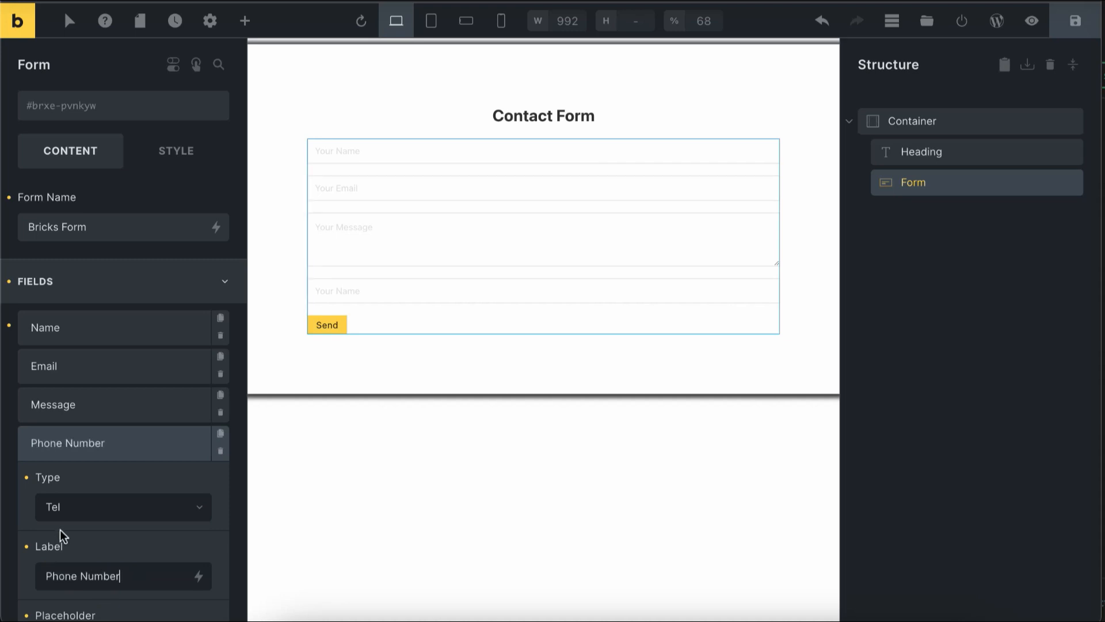
scroll(down, 3)
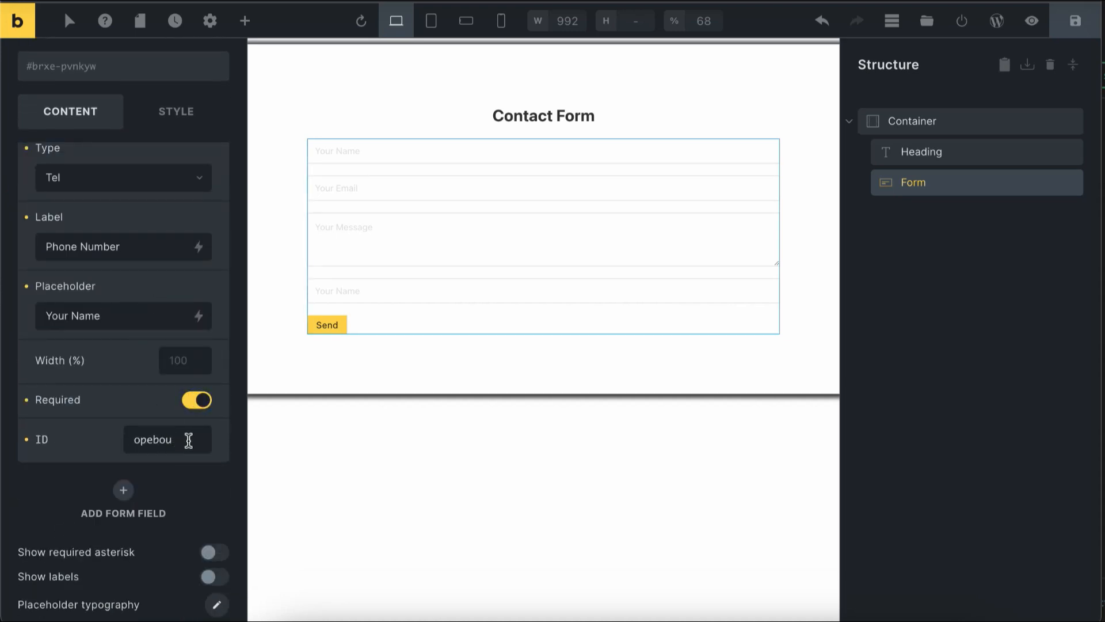
click(214, 552)
text(S)
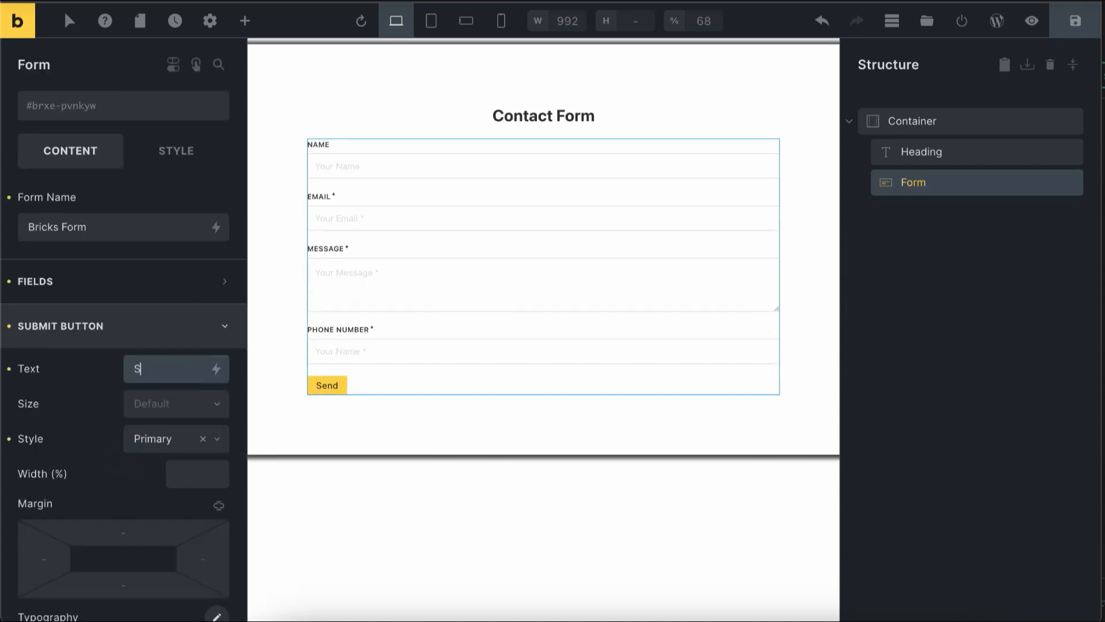
Restyle the submit button as 'Submit' with a new size and orange-red colour, then preview
click(175, 377)
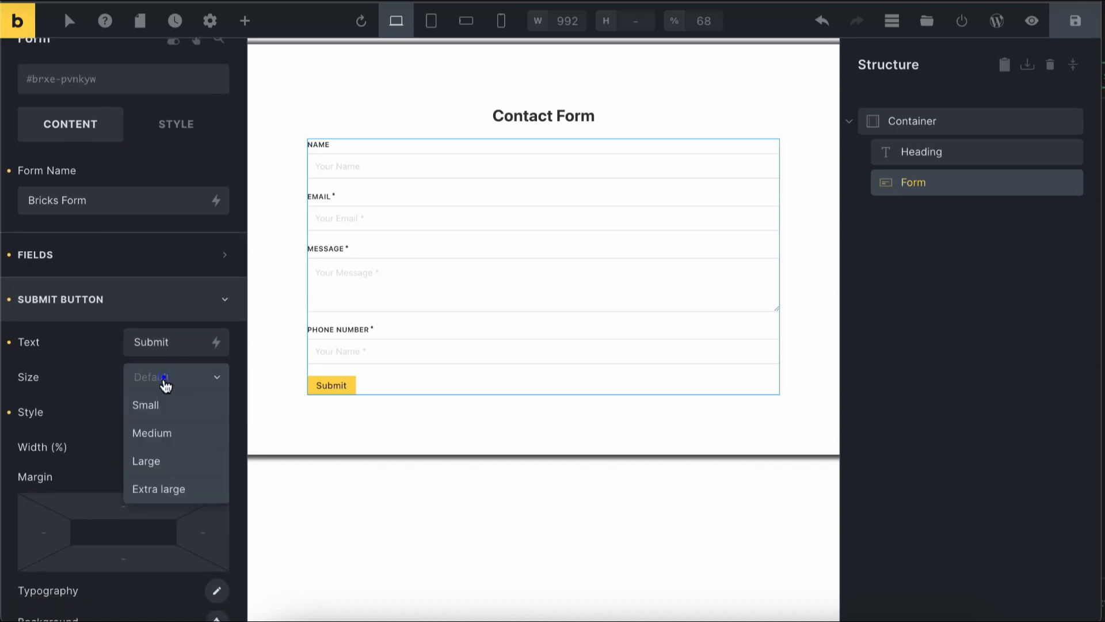
click(151, 433)
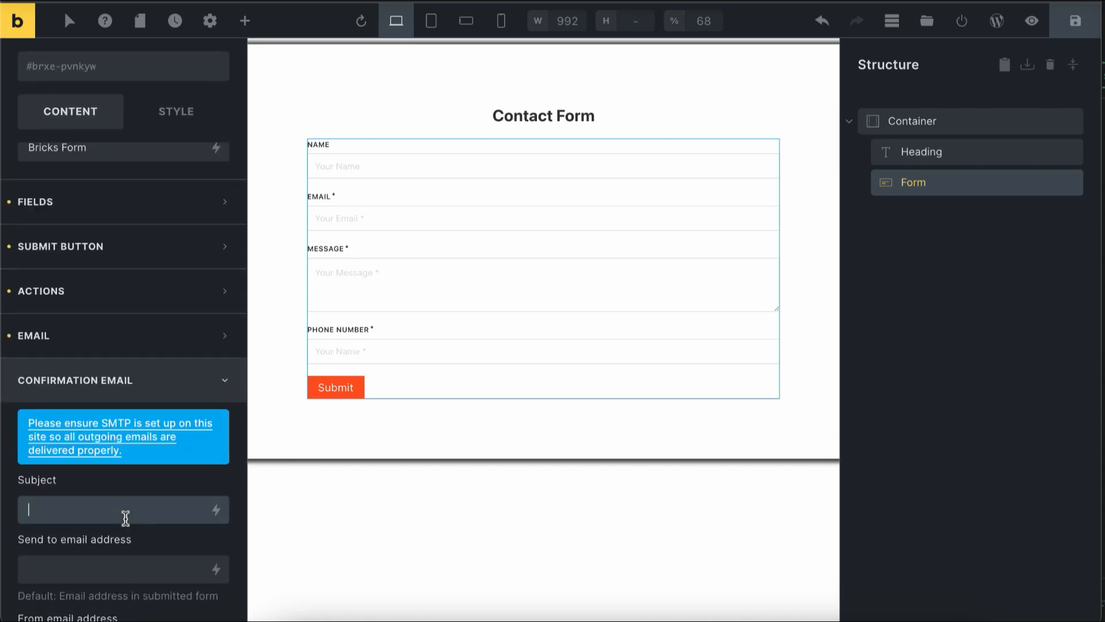
scroll(down, 3)
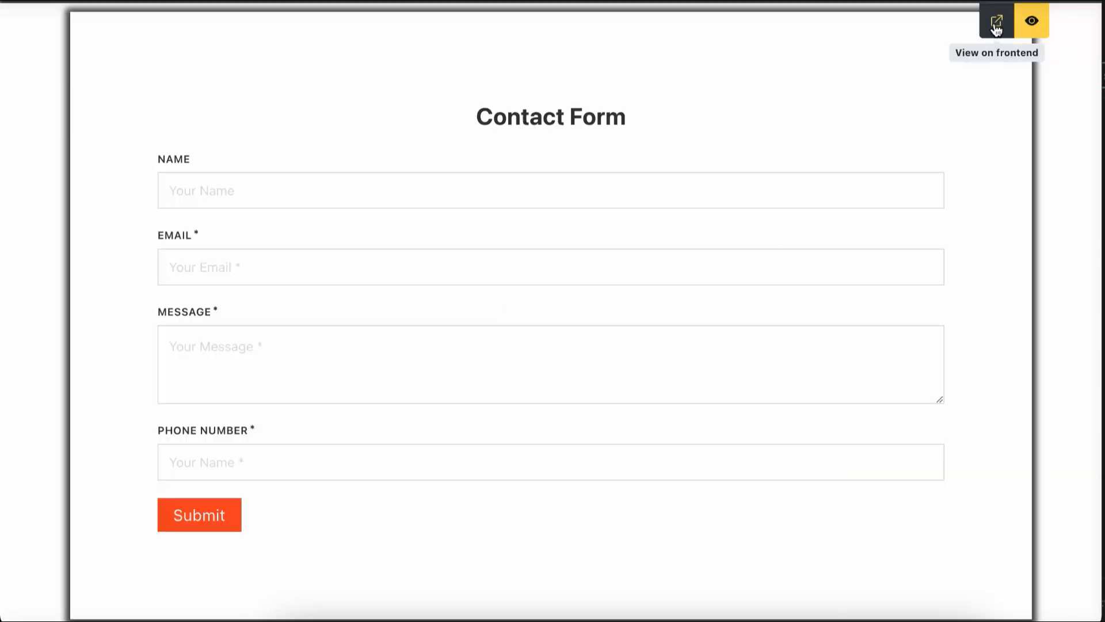
View the form page on the live site, then go to the WordPress Dashboard
click(996, 20)
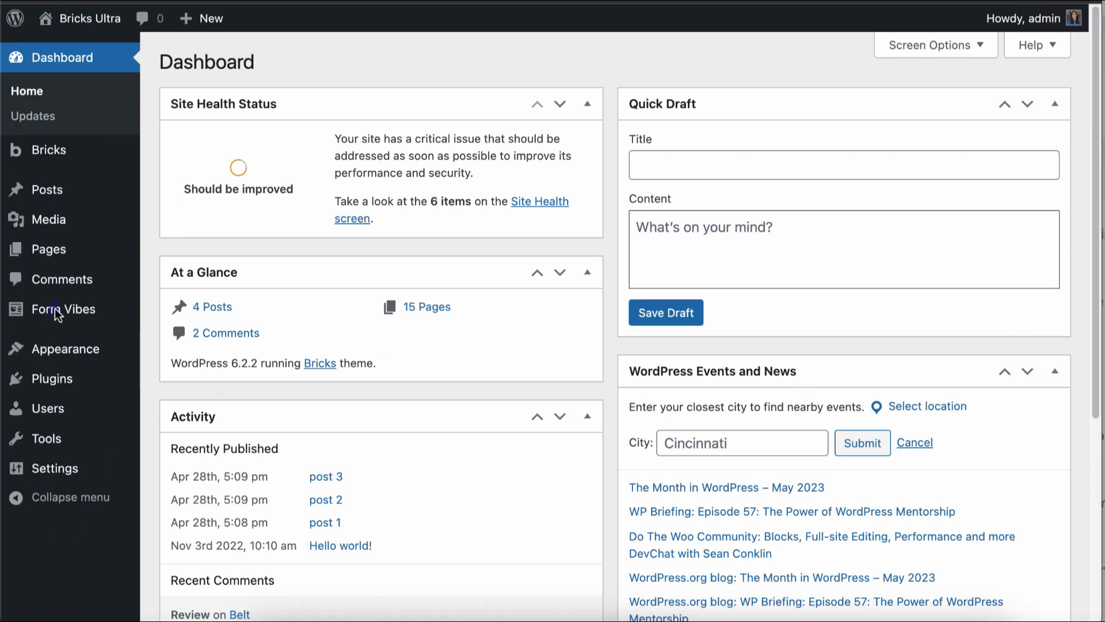
Show Bricks Form submissions (IDs 10 to 3) on the Form Vibes submissions page
click(64, 309)
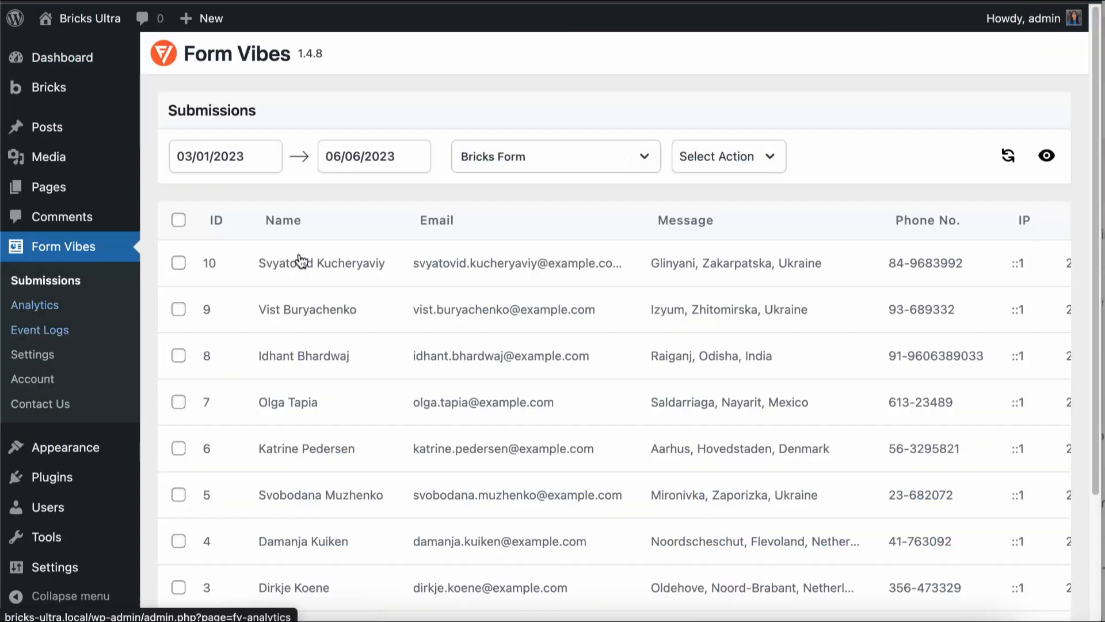
mouse_move(665, 390)
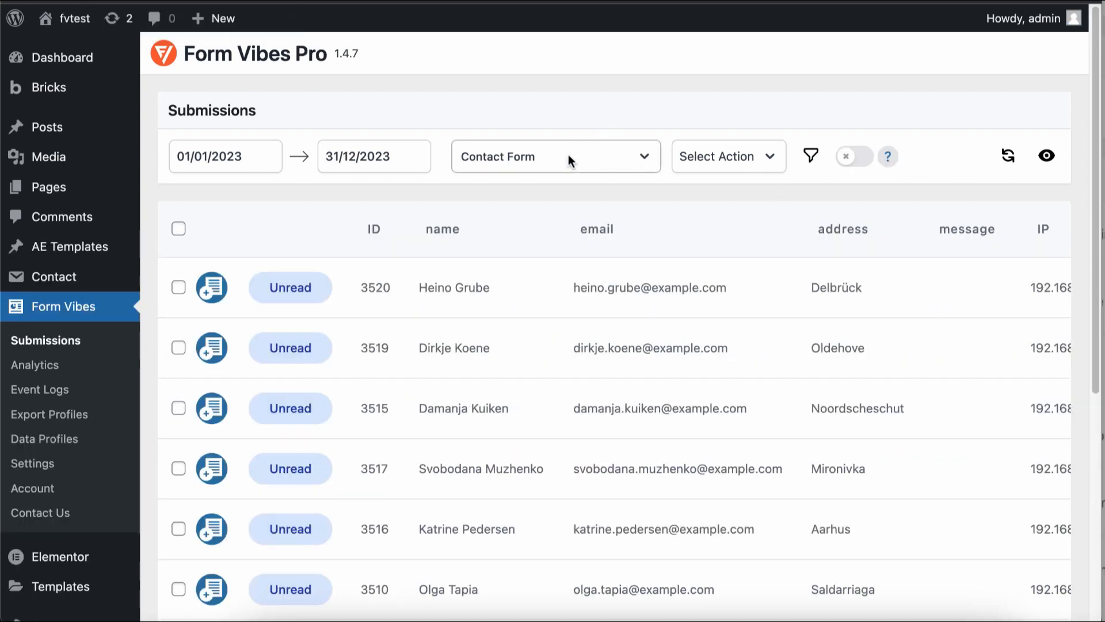
click(555, 156)
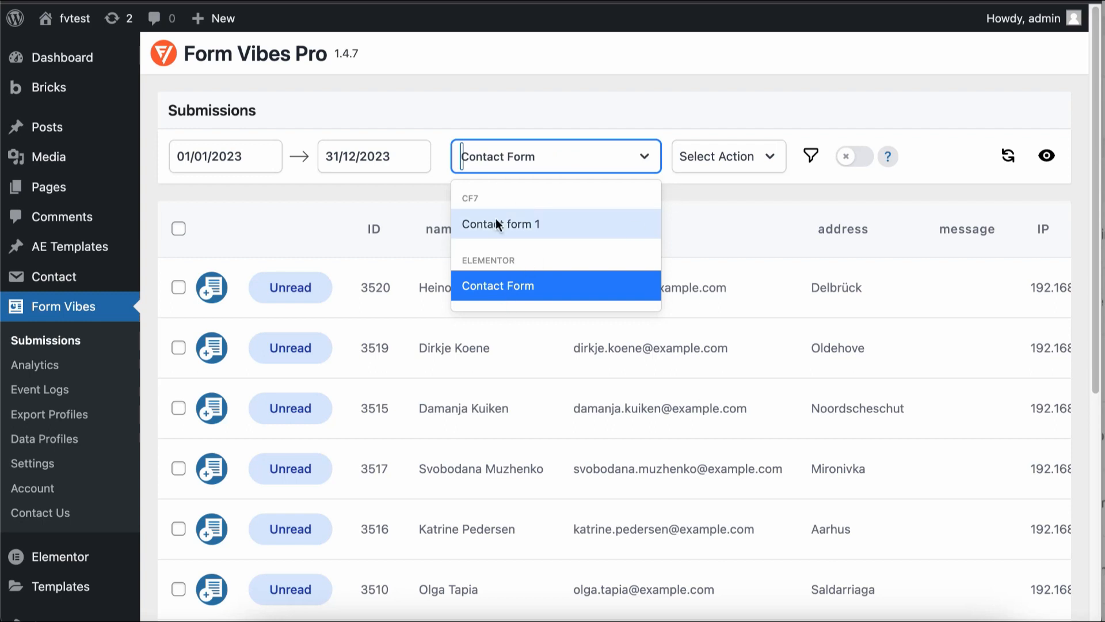
click(500, 224)
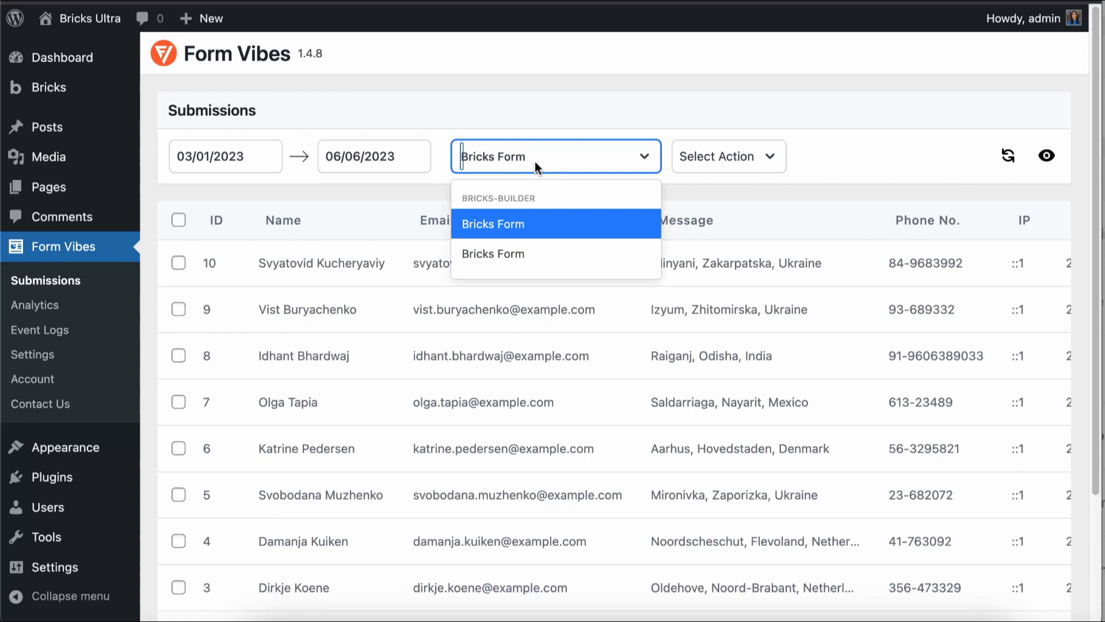
click(493, 223)
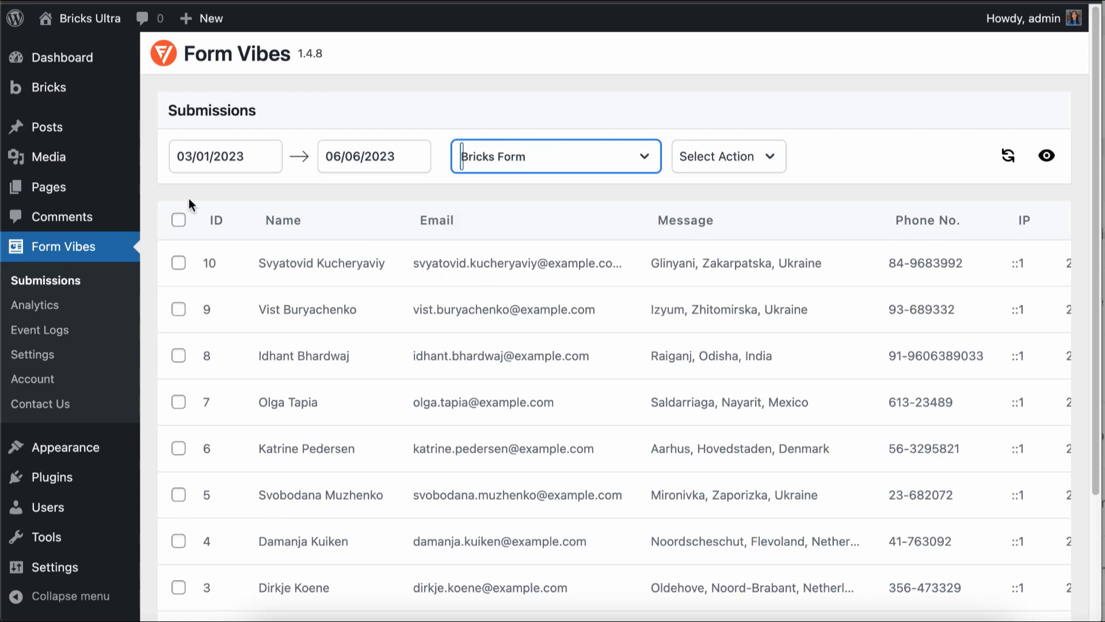
click(225, 156)
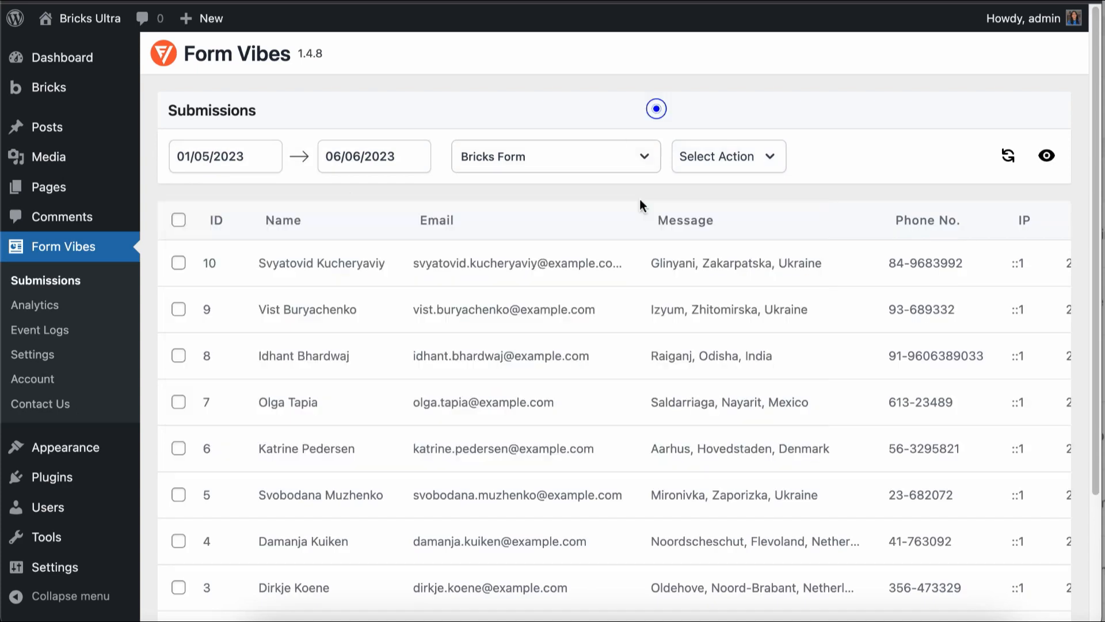
Set the start date to 01/05/2023 and Quick Export all selected submissions
scroll(down, 3)
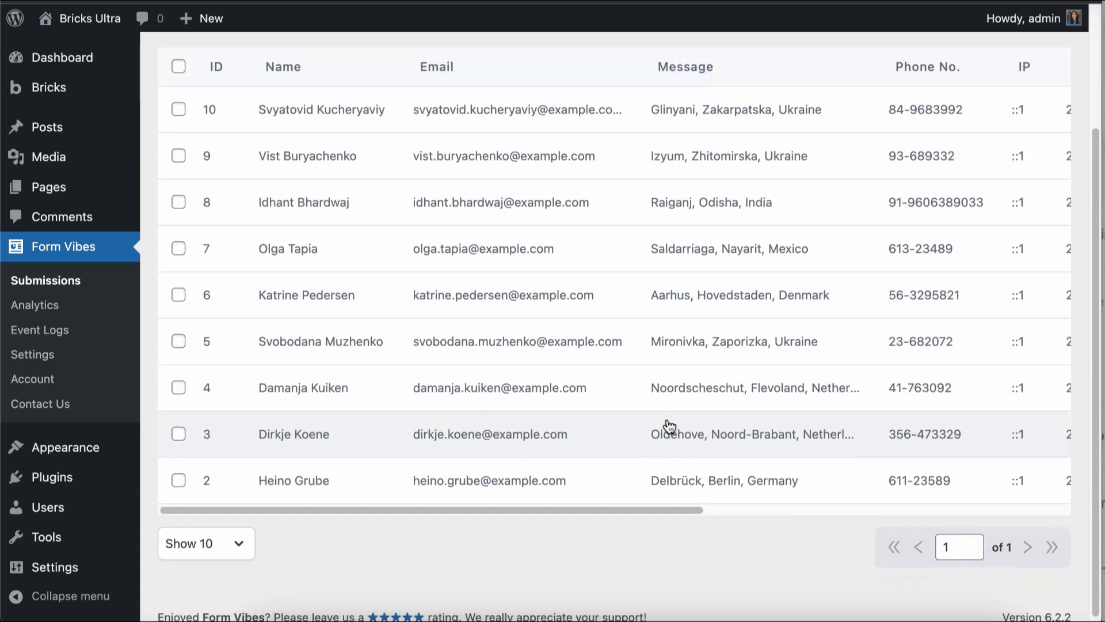
scroll(up, 3)
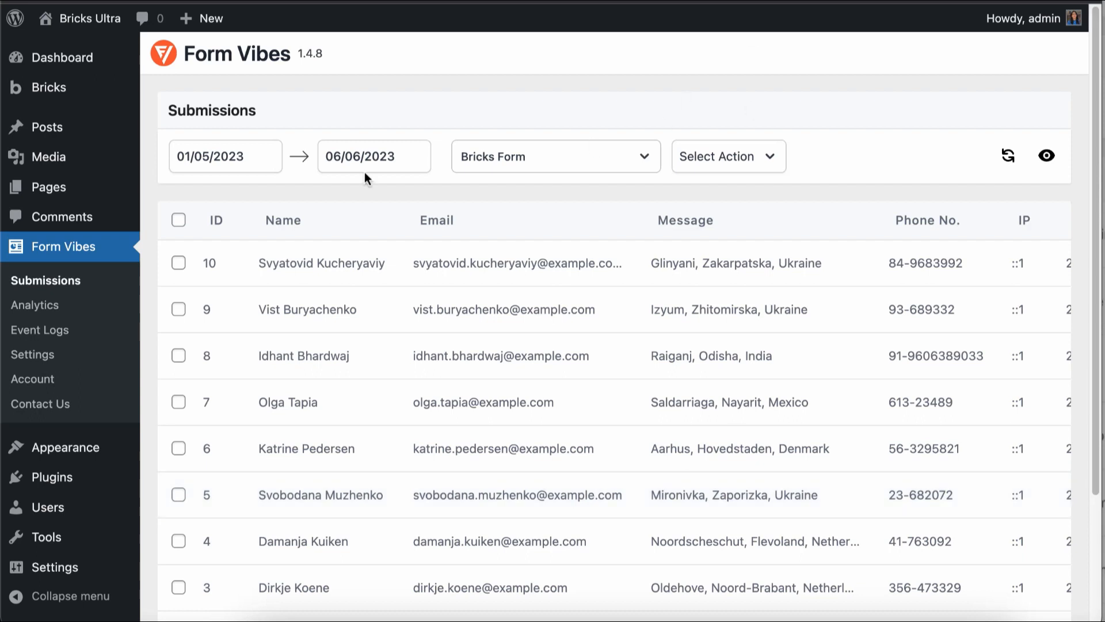
click(728, 156)
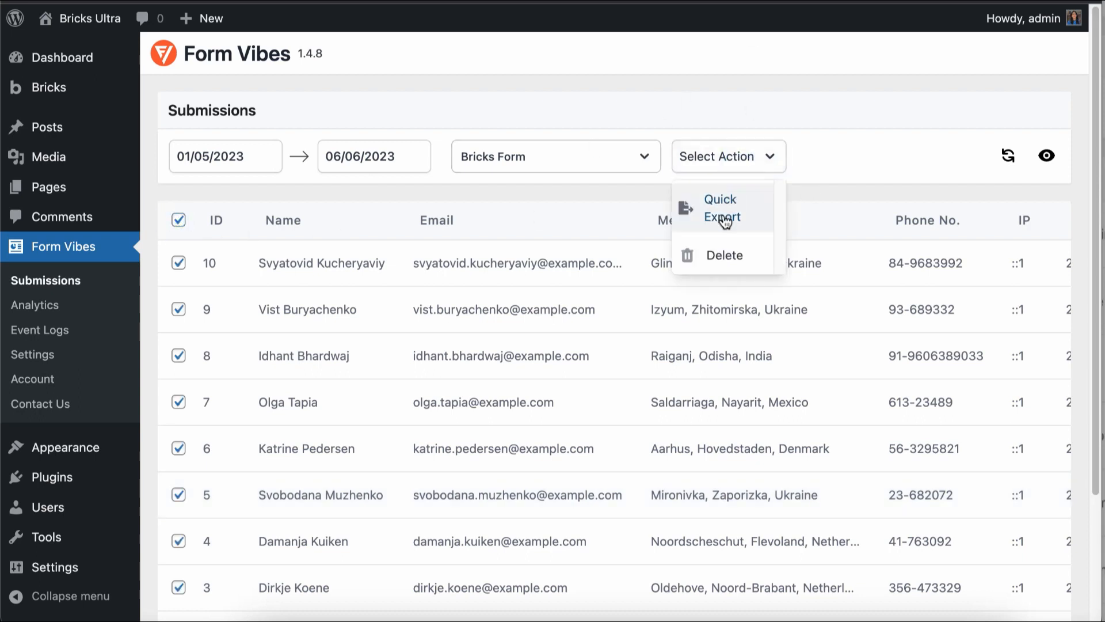
click(720, 207)
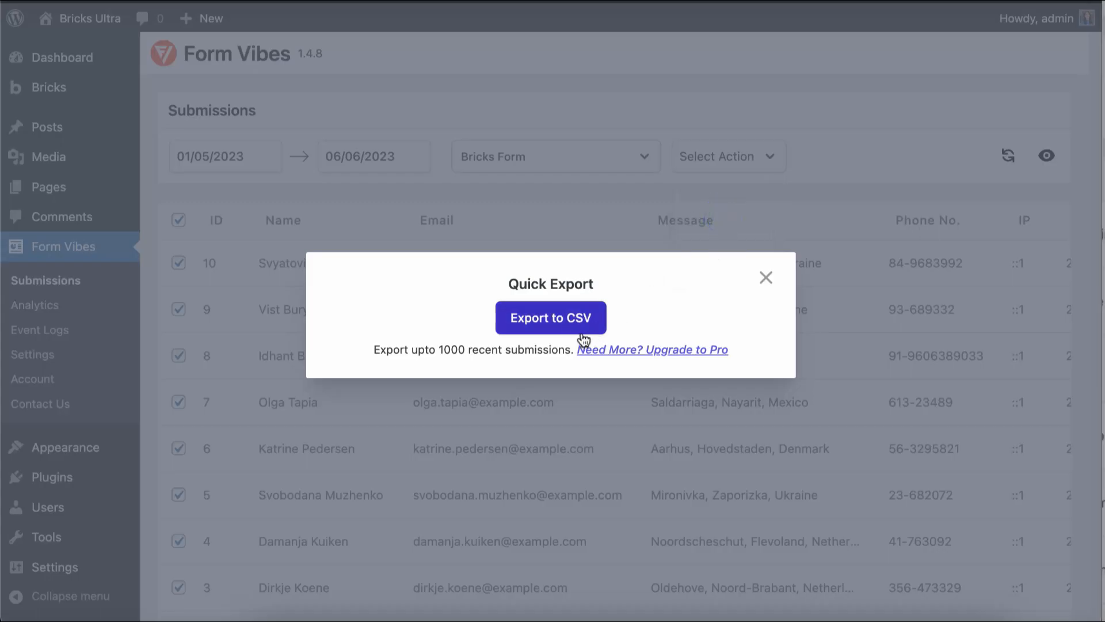
mouse_move(765, 278)
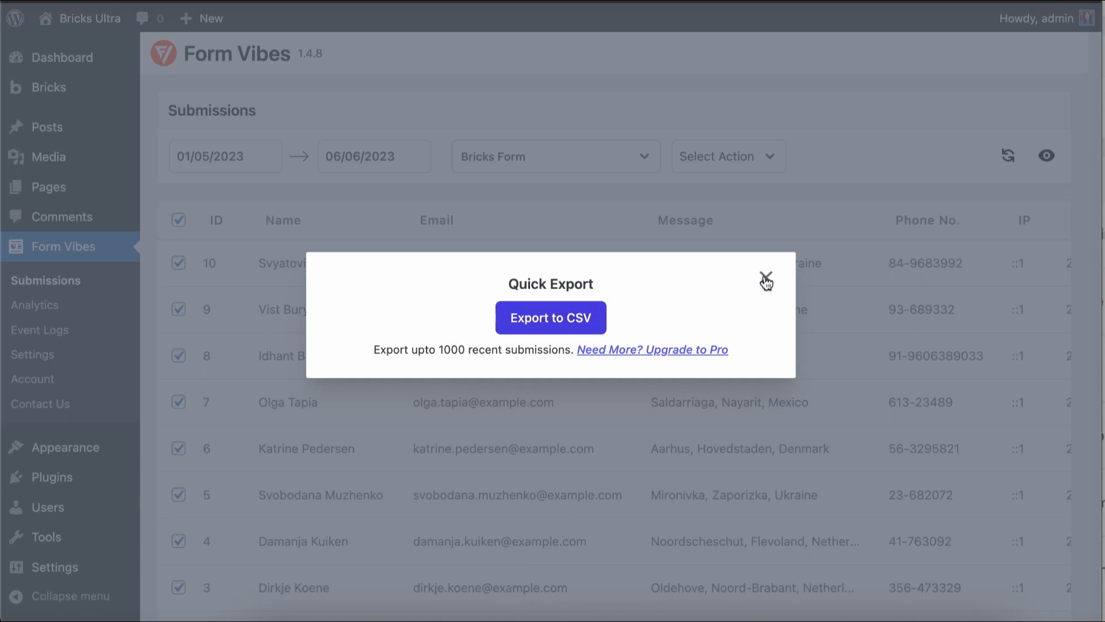
click(766, 276)
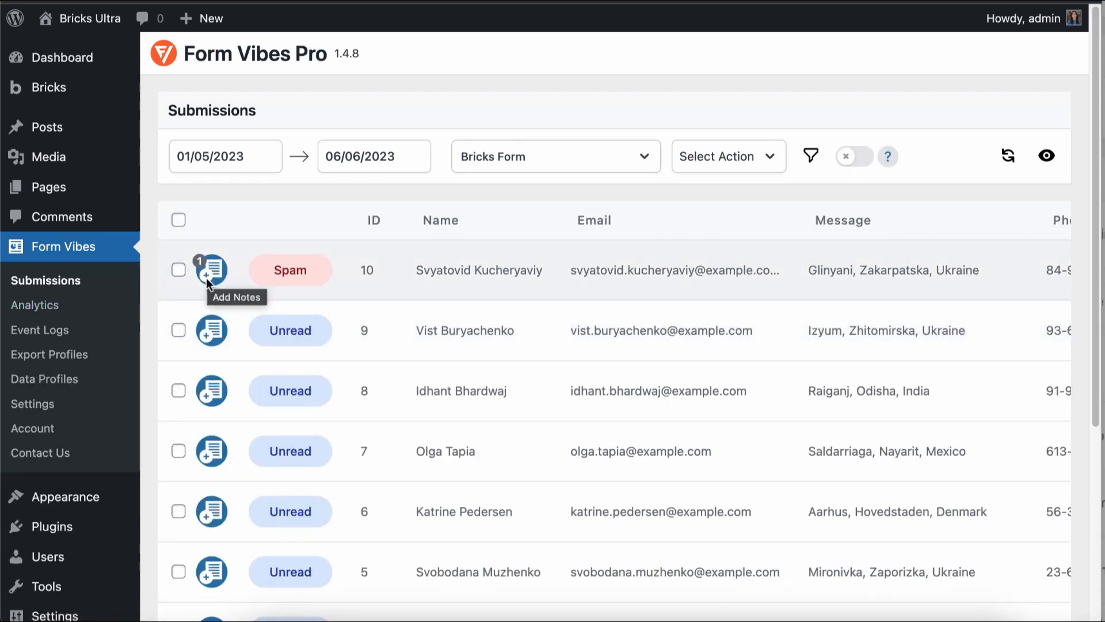
mouse_move(741, 187)
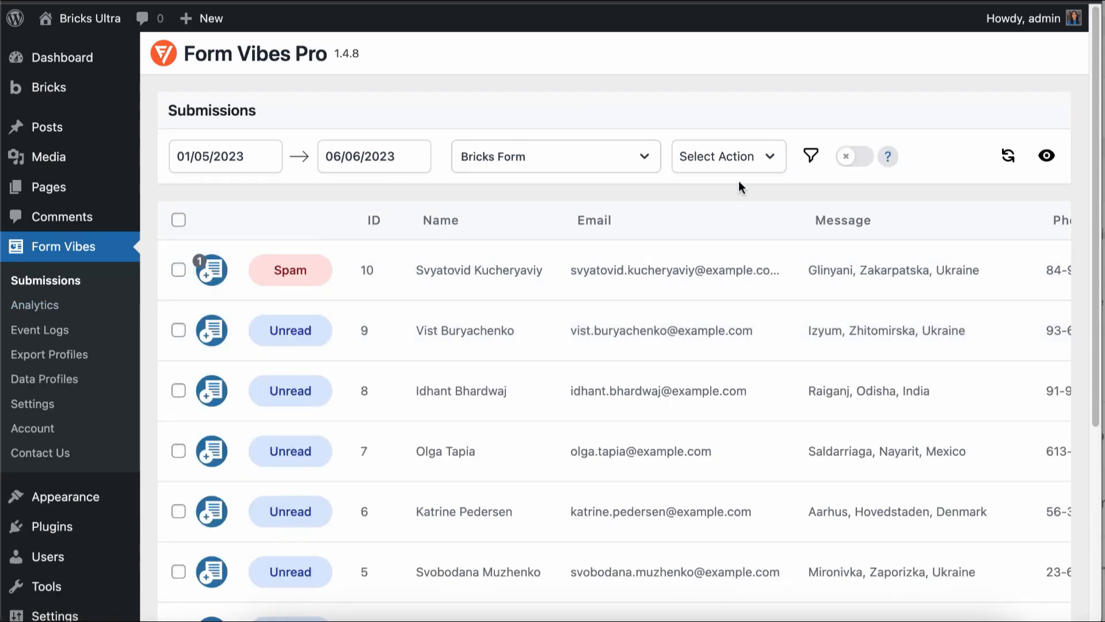
Remove the Read and Spam status conditions from the filter and apply it
click(810, 156)
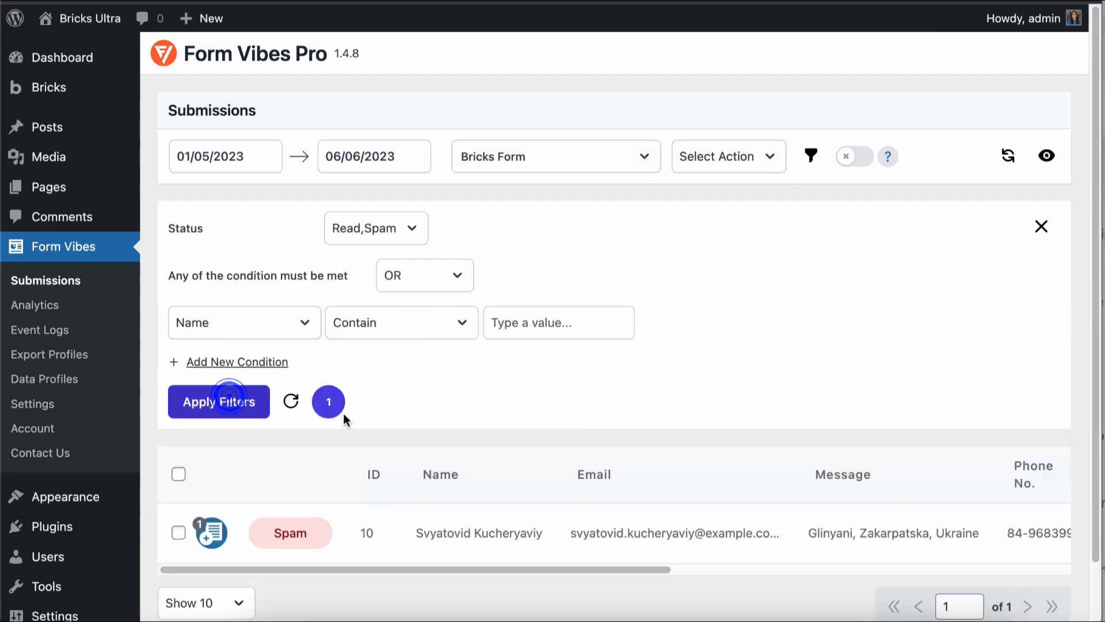
scroll(down, 3)
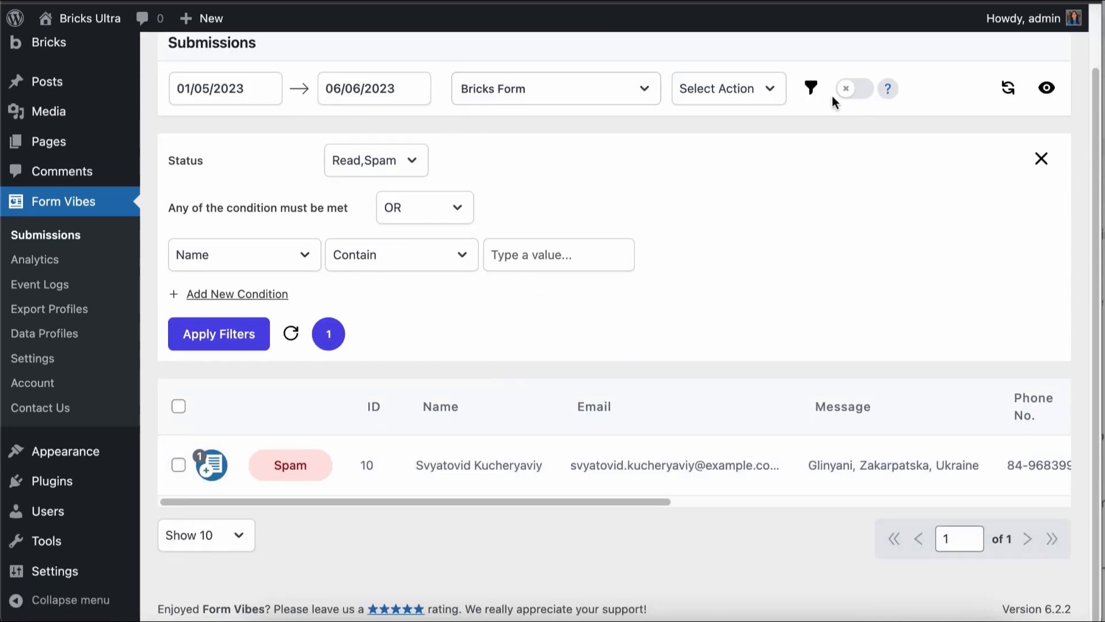
click(217, 333)
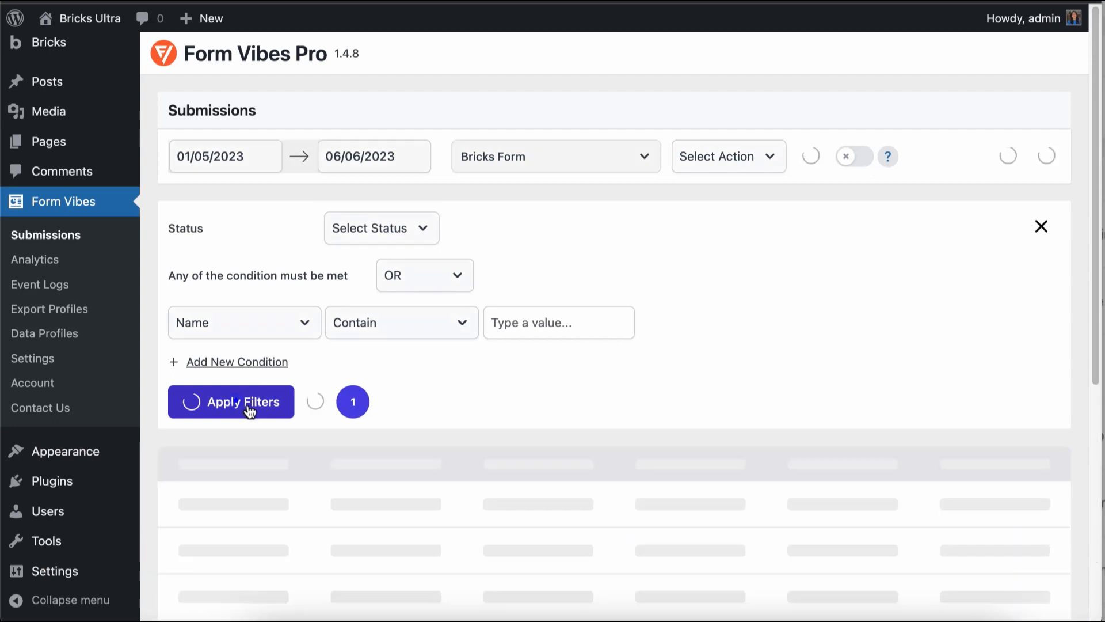
click(230, 402)
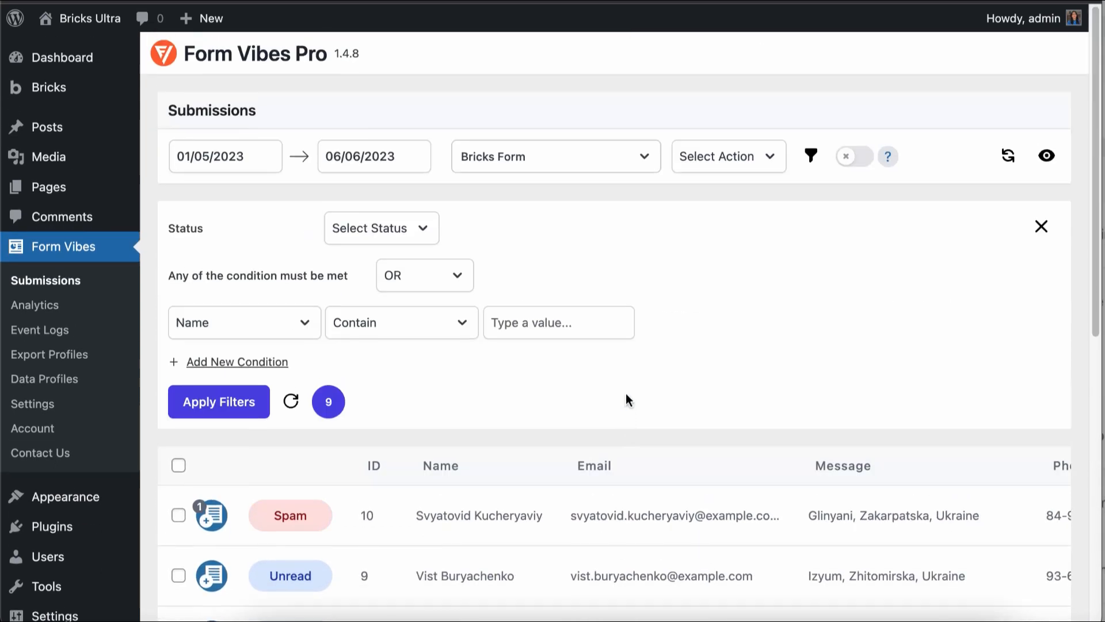
mouse_move(656, 255)
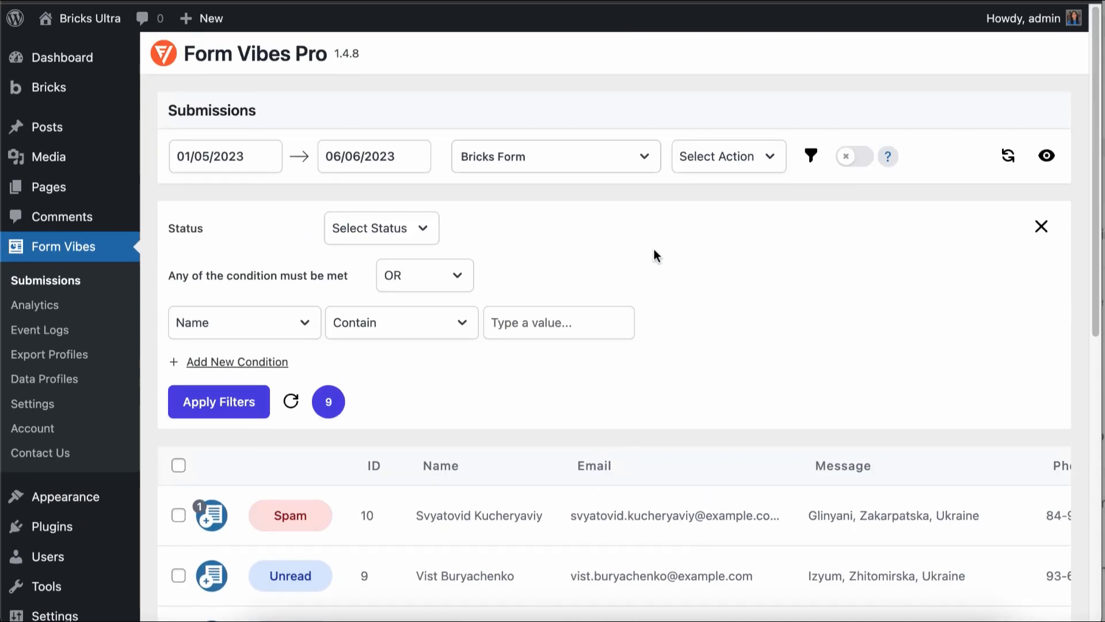
mouse_move(552, 134)
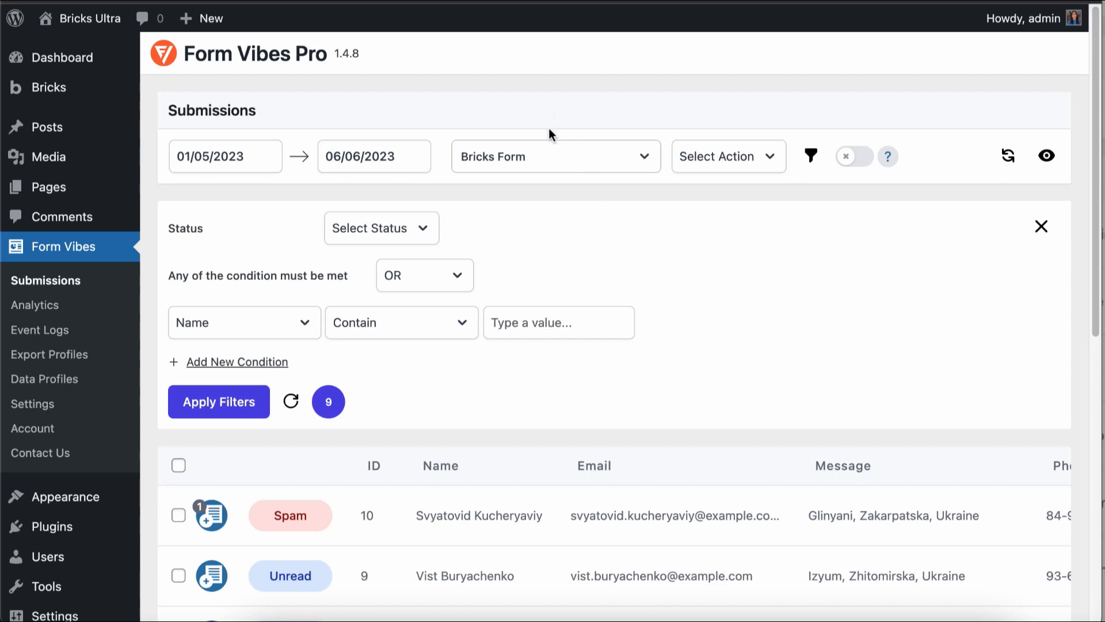
mouse_move(543, 131)
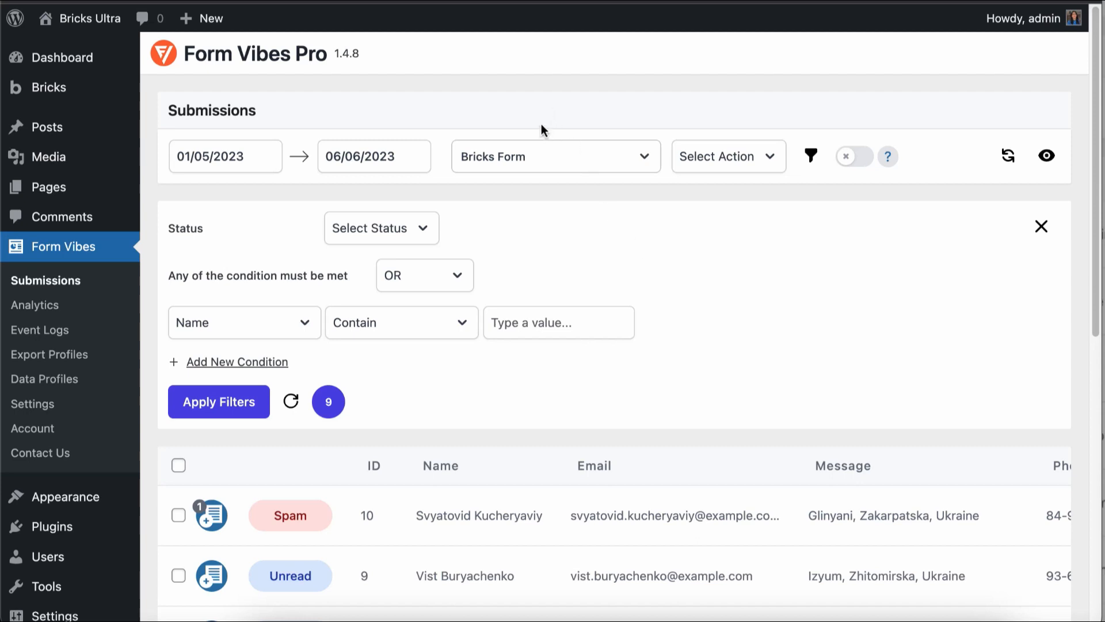
mouse_move(315, 502)
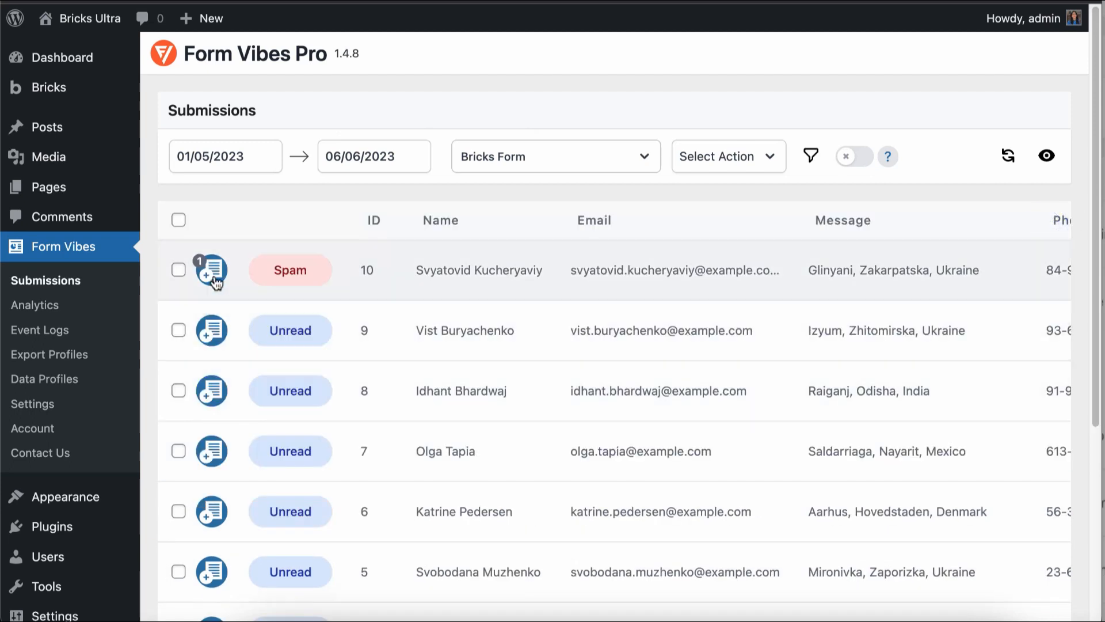
Add the note 'test note' to submission 10
click(210, 271)
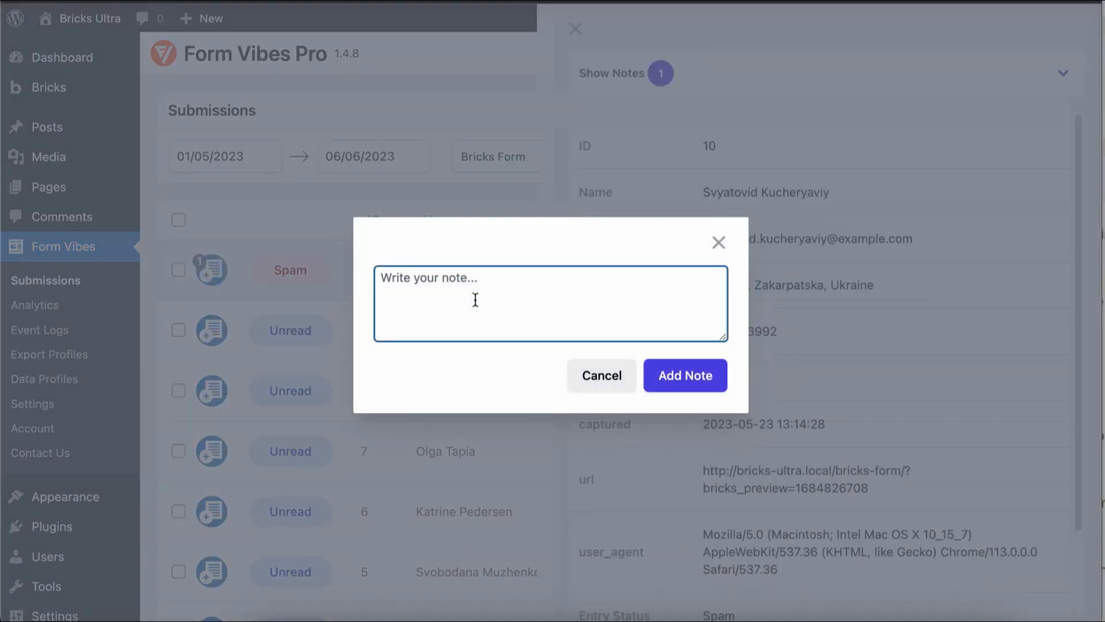
text(test)
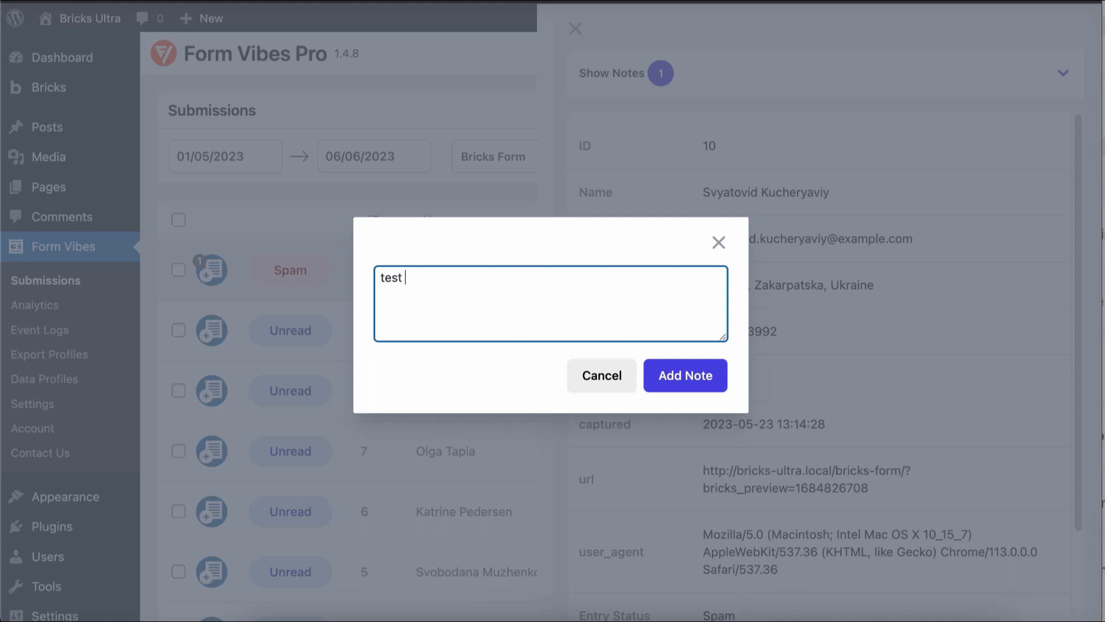
text(note)
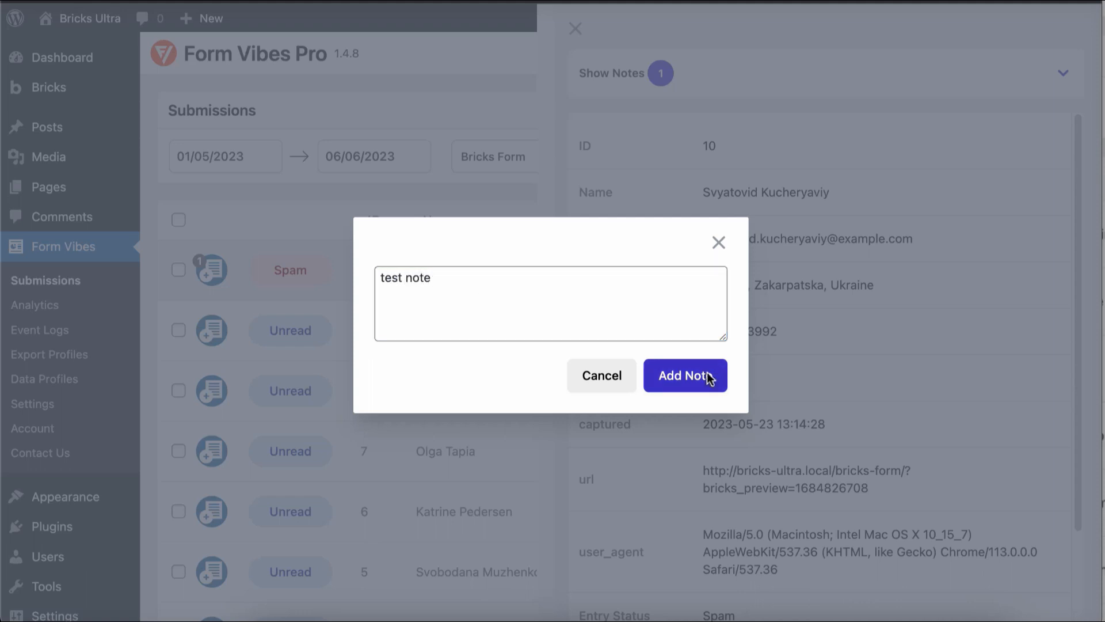
click(685, 374)
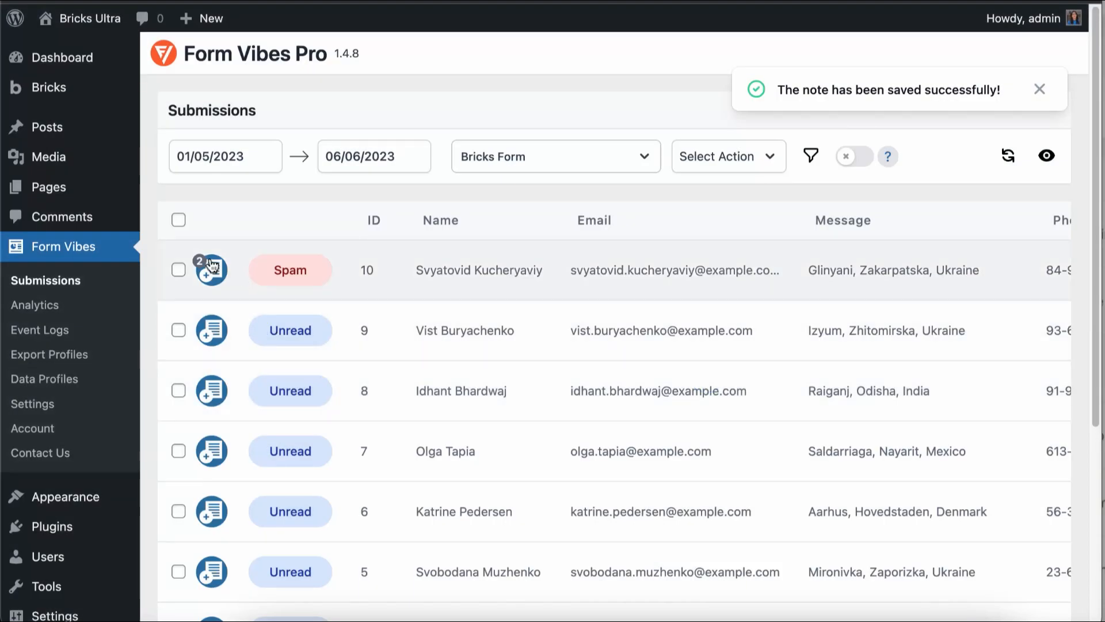
mouse_move(188, 265)
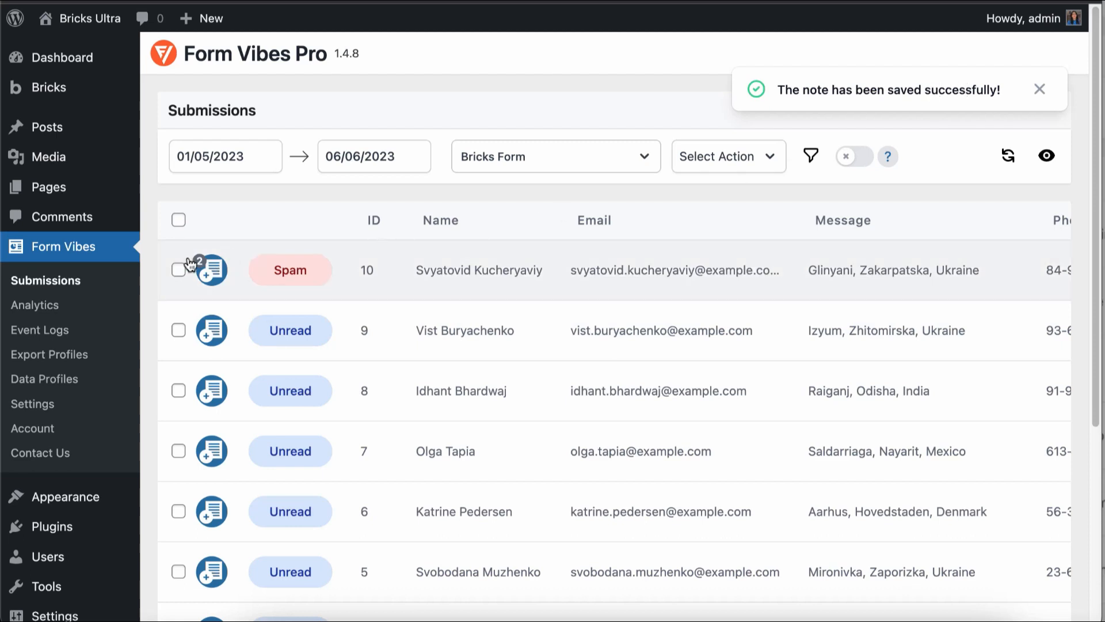
Check submission 10's details to confirm both notes are listed
click(211, 270)
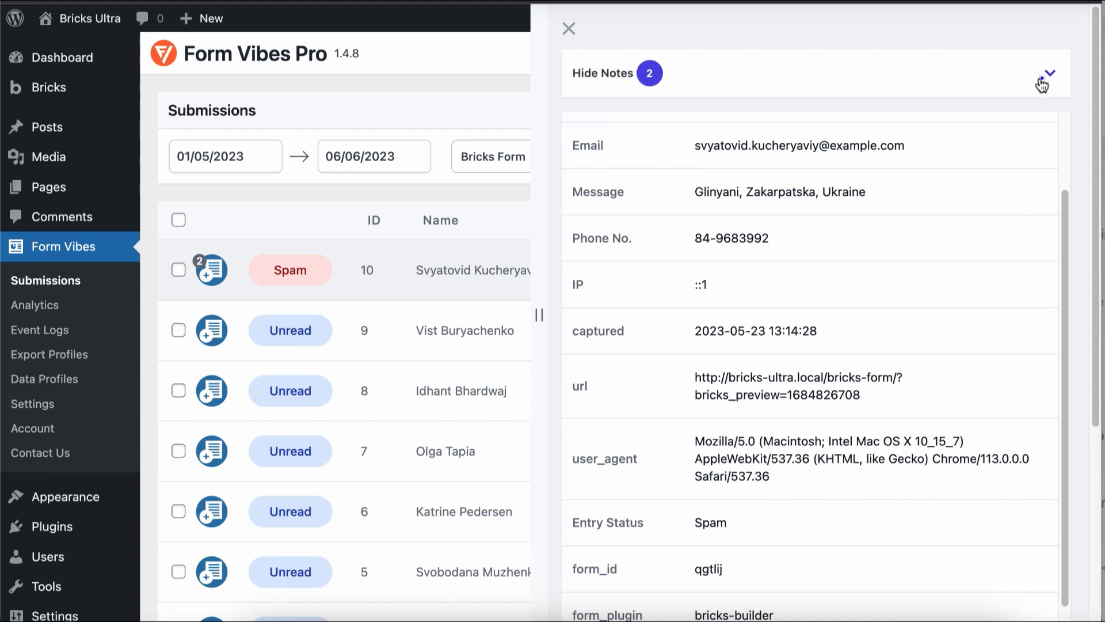
click(1050, 72)
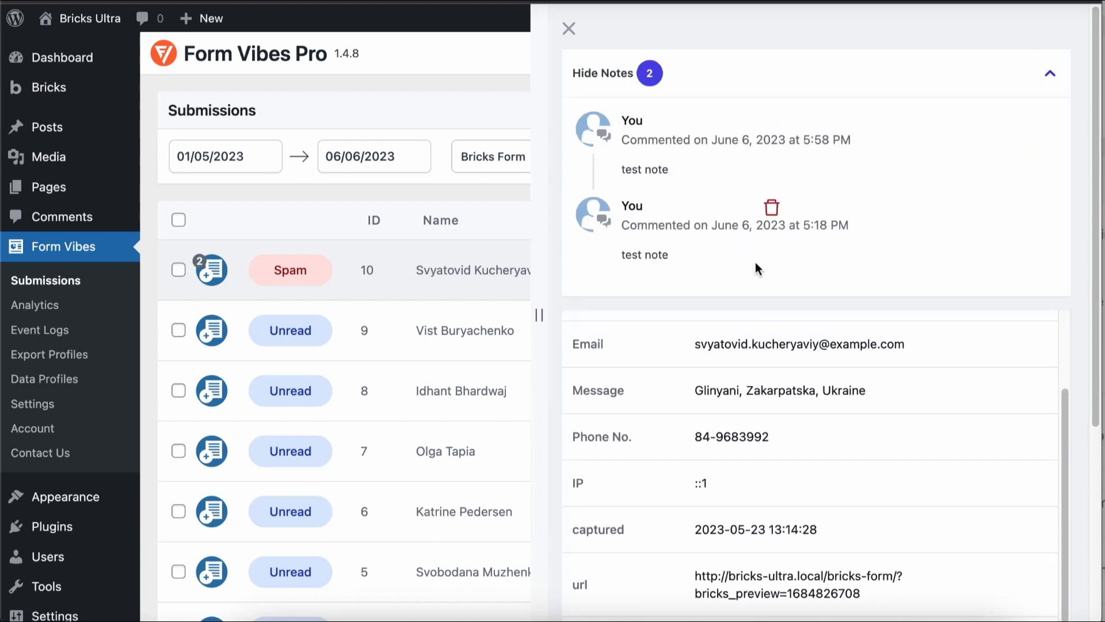
click(569, 29)
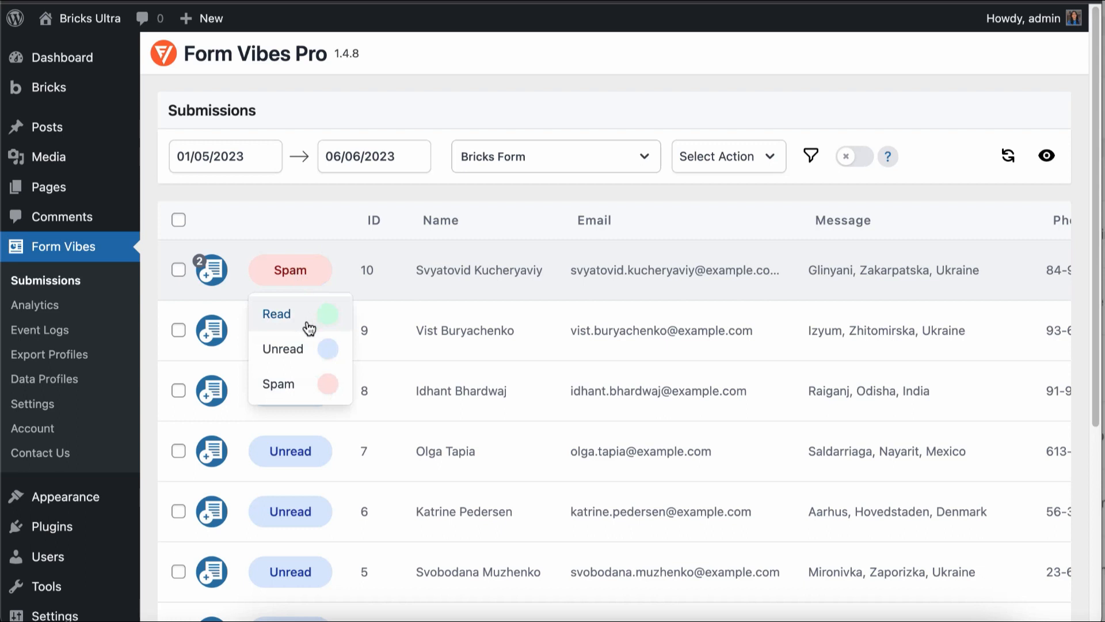
Change submission 9's status badge from Unread to Read
click(290, 331)
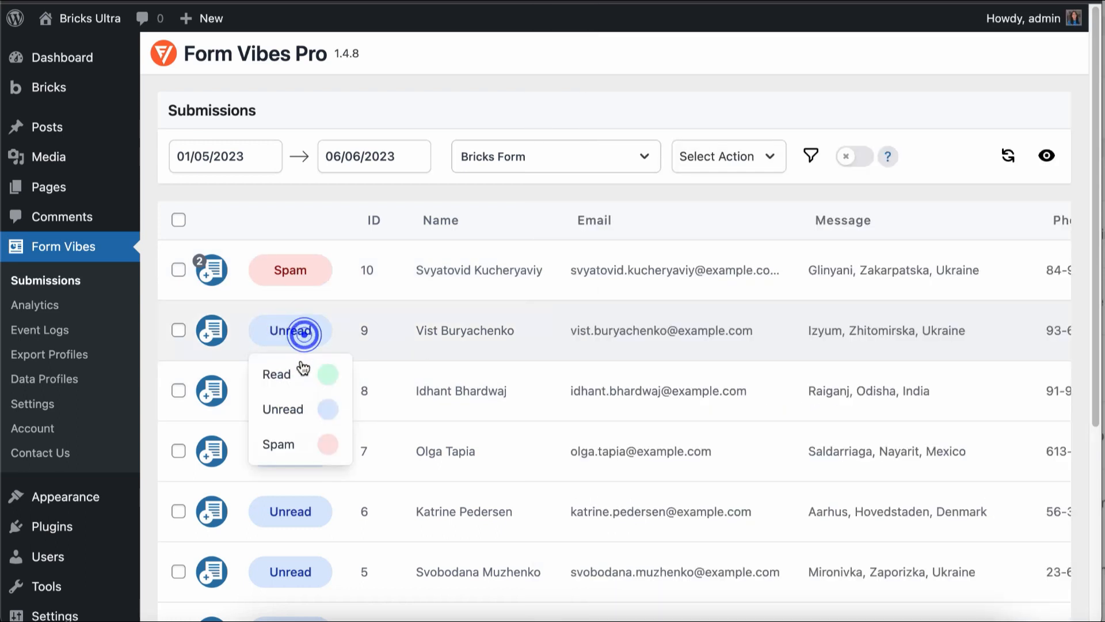
click(277, 373)
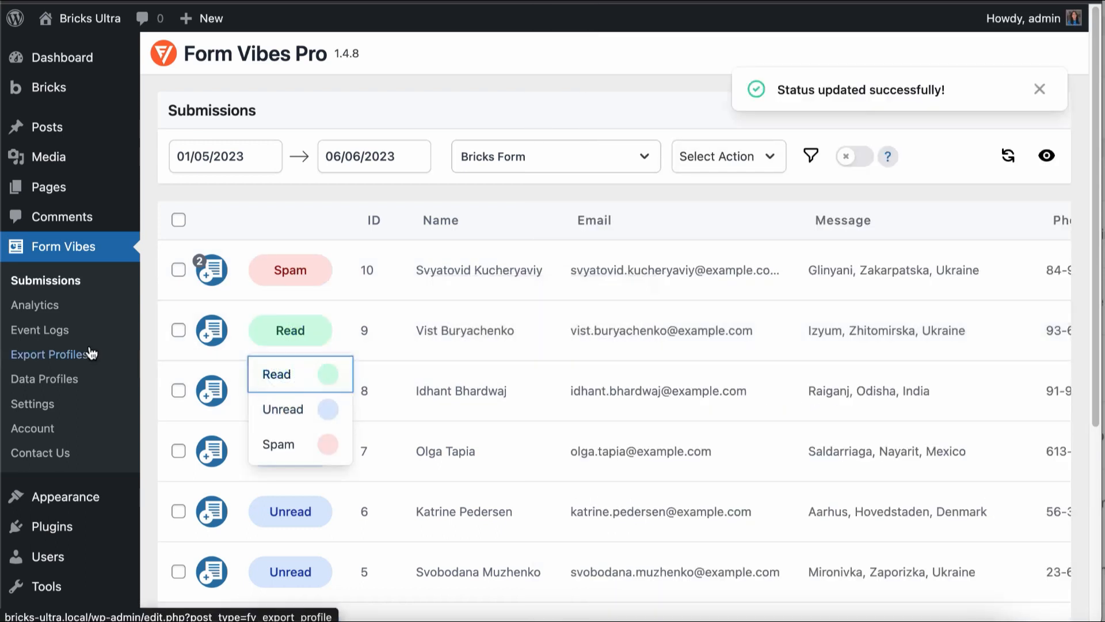
click(283, 408)
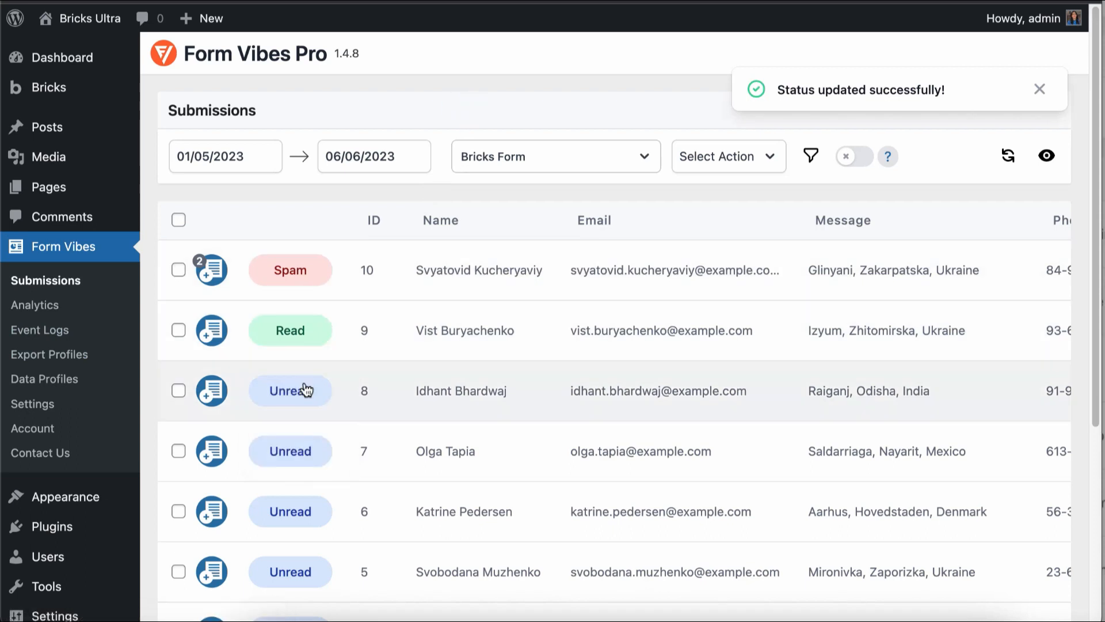
mouse_move(303, 388)
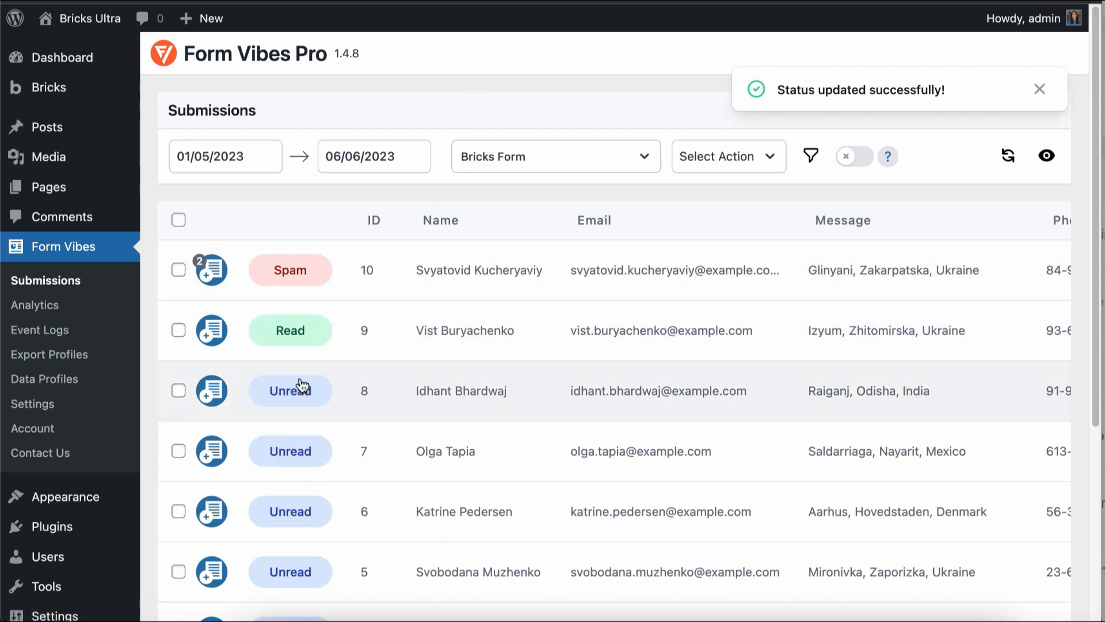
click(1039, 89)
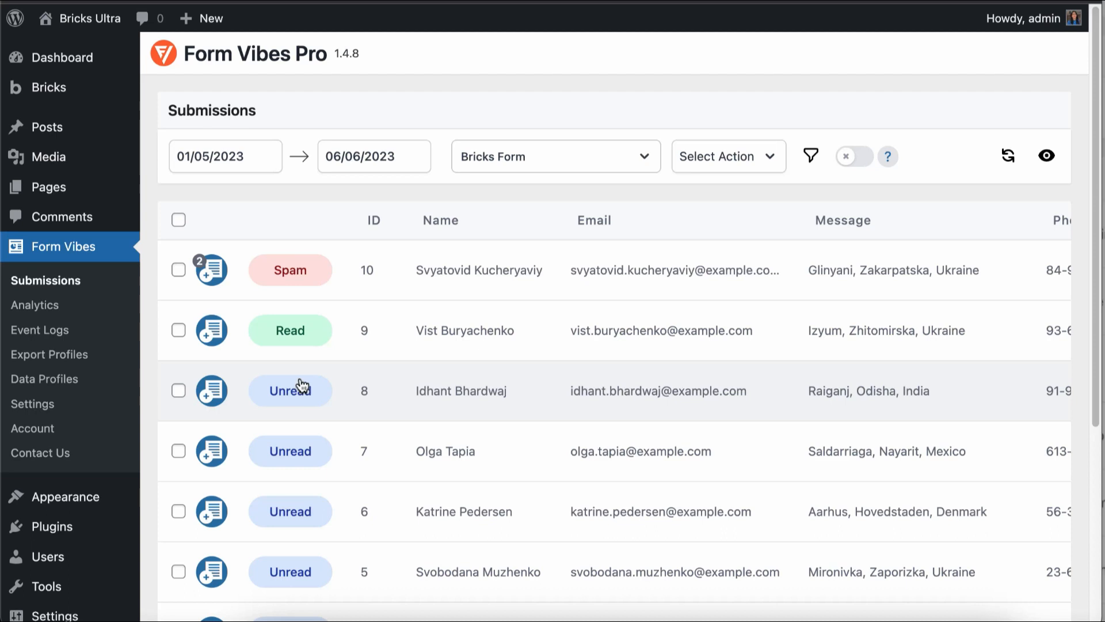
mouse_move(978, 194)
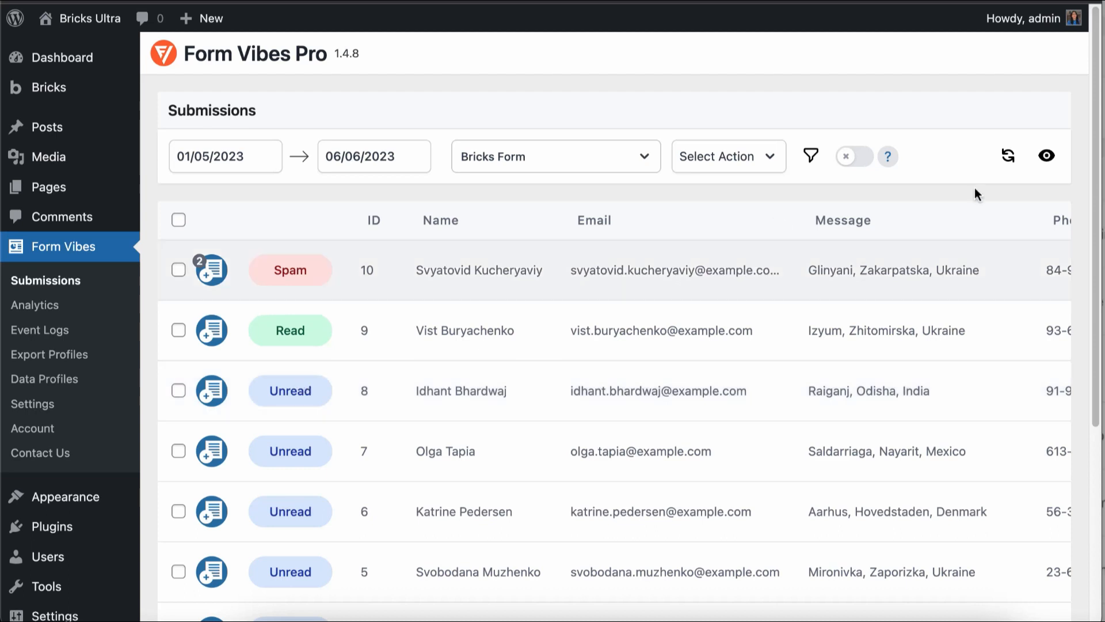
Enable inline editing and rename submission 10 to 'Svyatovid Kucheryaviytr'
click(854, 156)
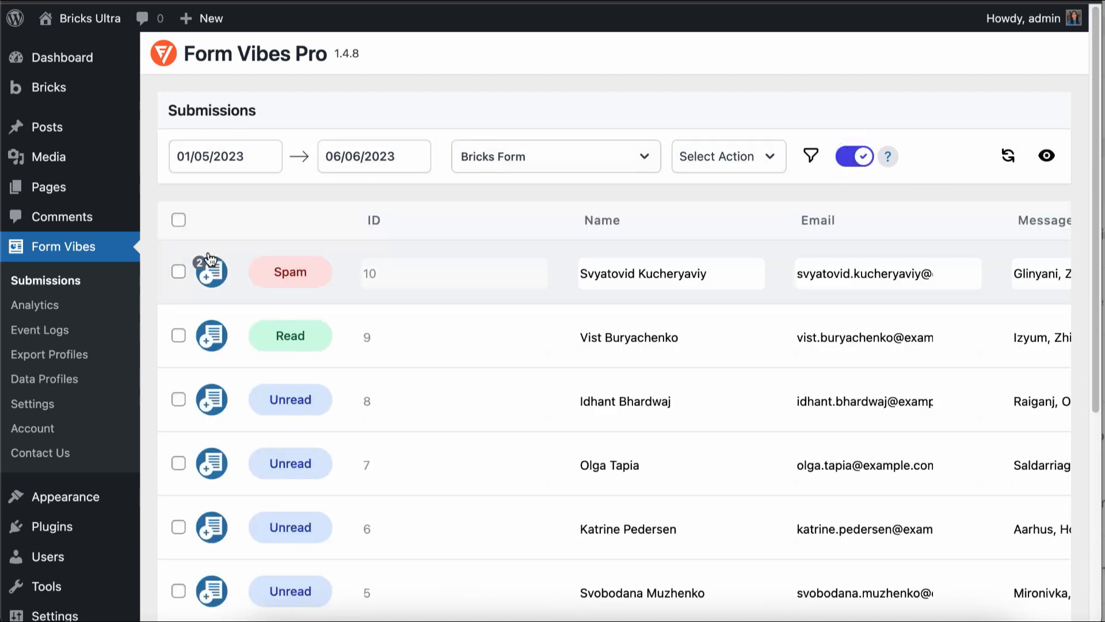
click(178, 272)
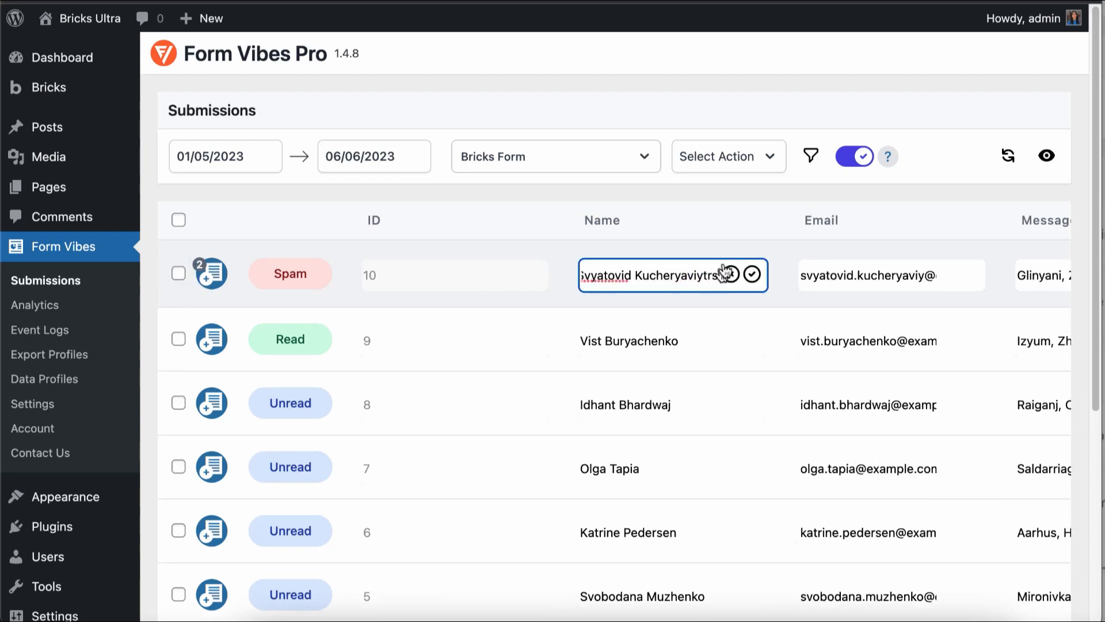
click(754, 274)
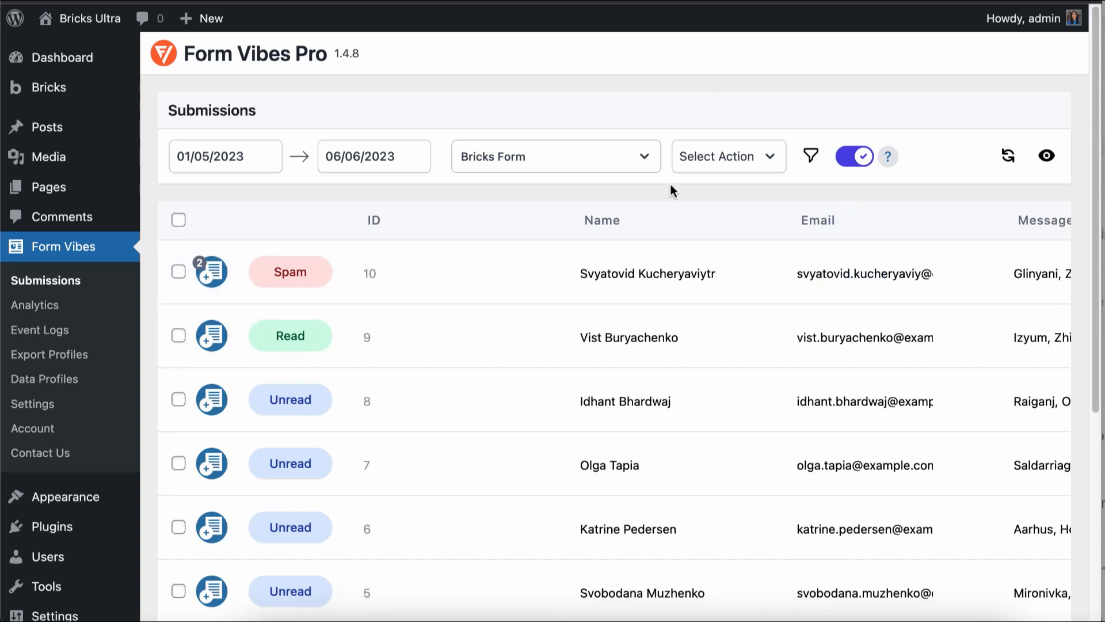
mouse_move(35, 304)
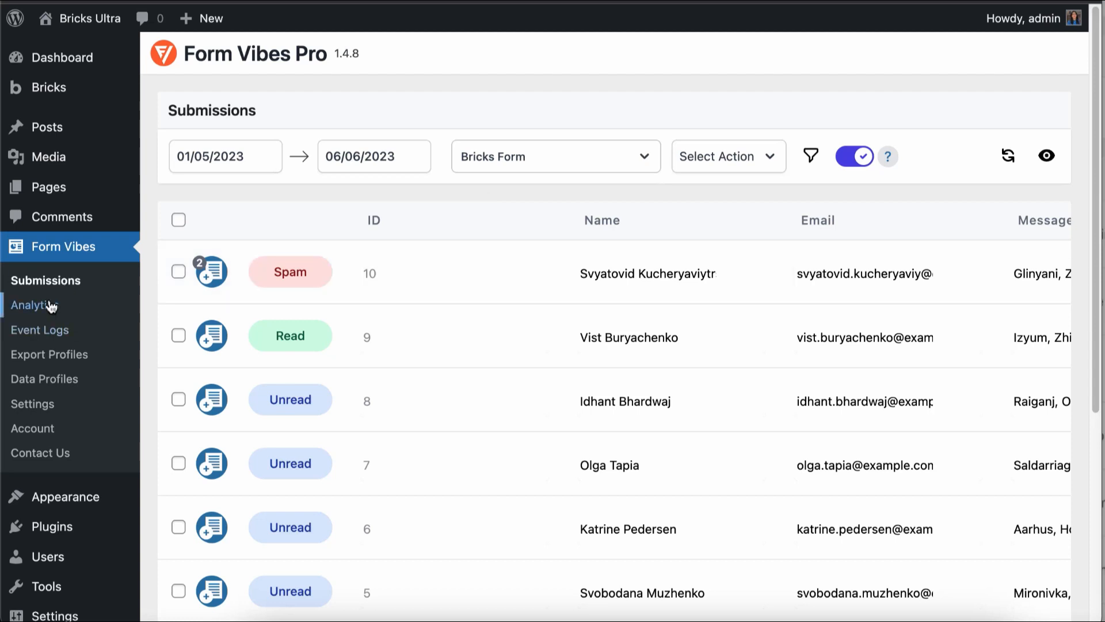
Chart Bricks Form submissions by week on the Form Vibes Analytics page
click(34, 305)
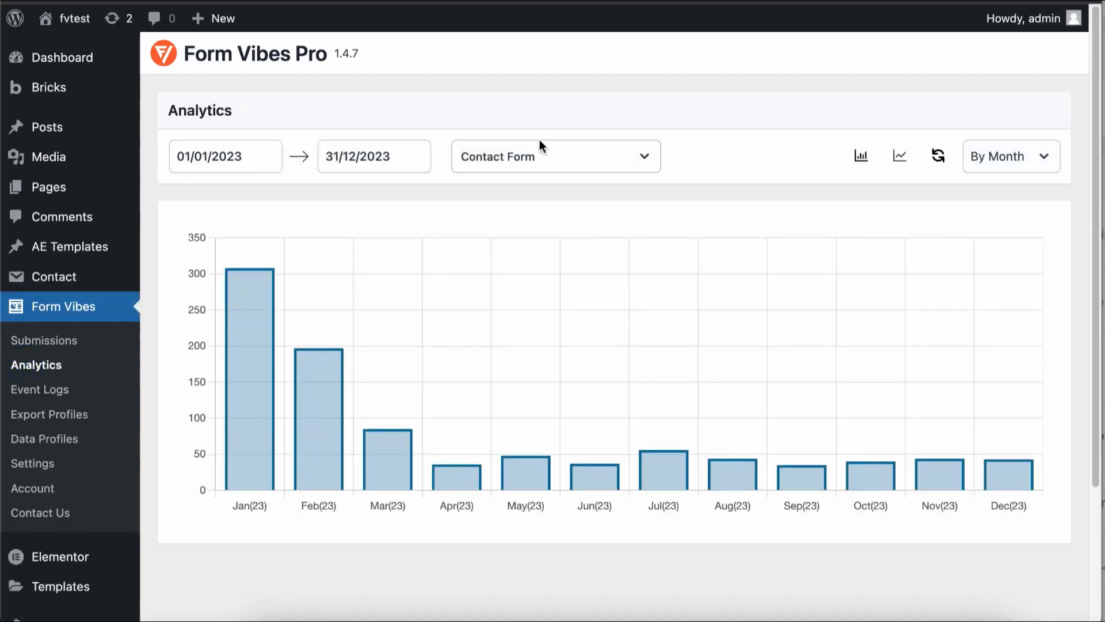
click(1009, 156)
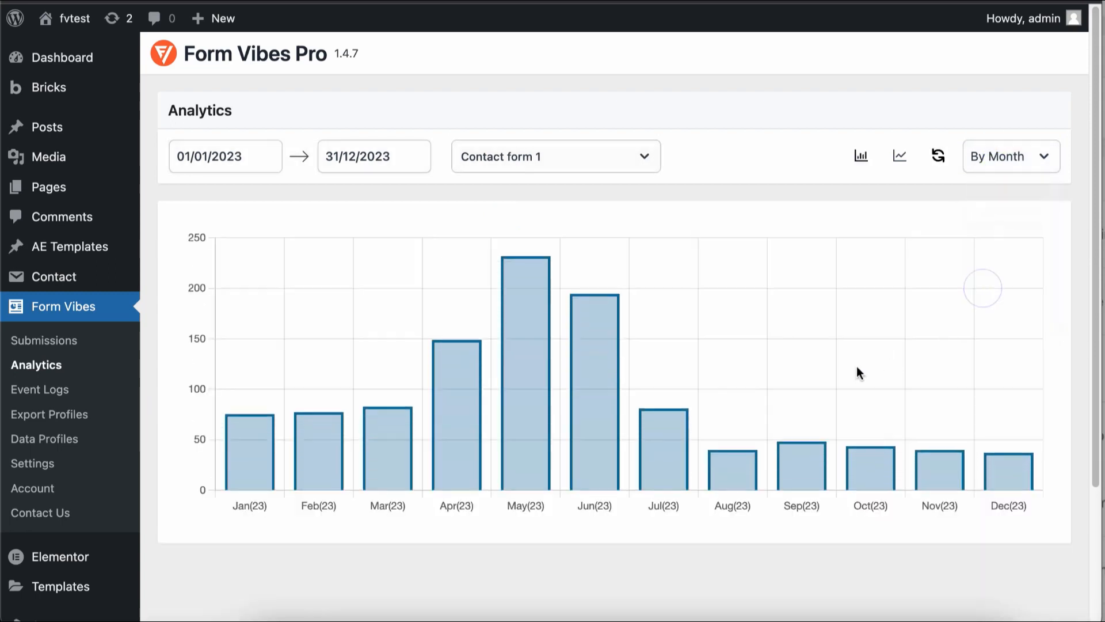
click(1009, 156)
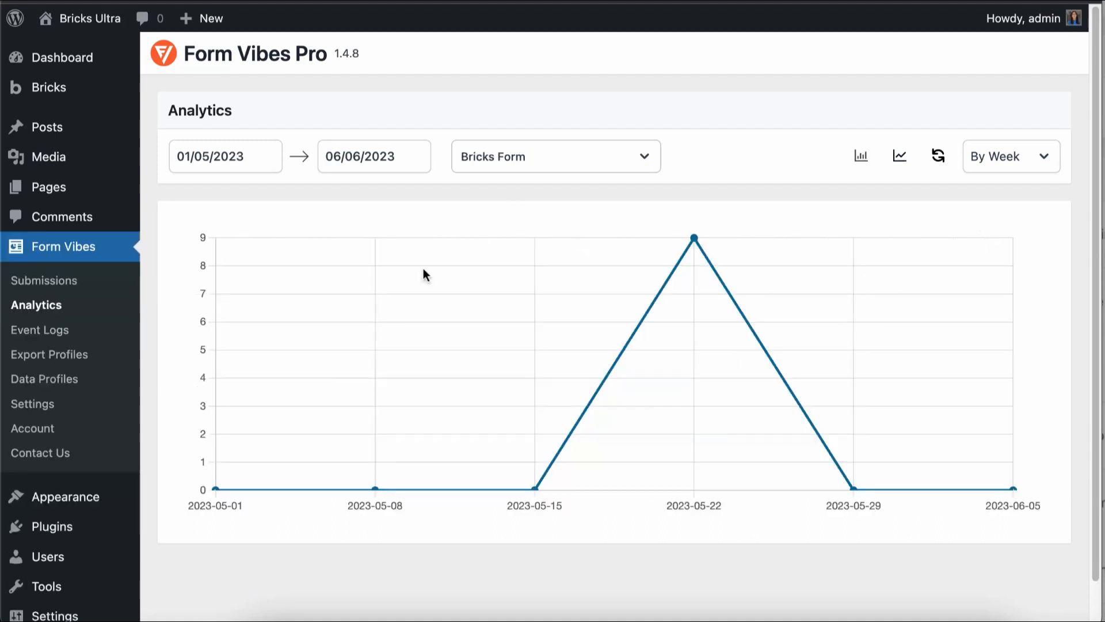
Turn on Dashboard Widgets in Form Vibes Settings and save the settings
click(33, 403)
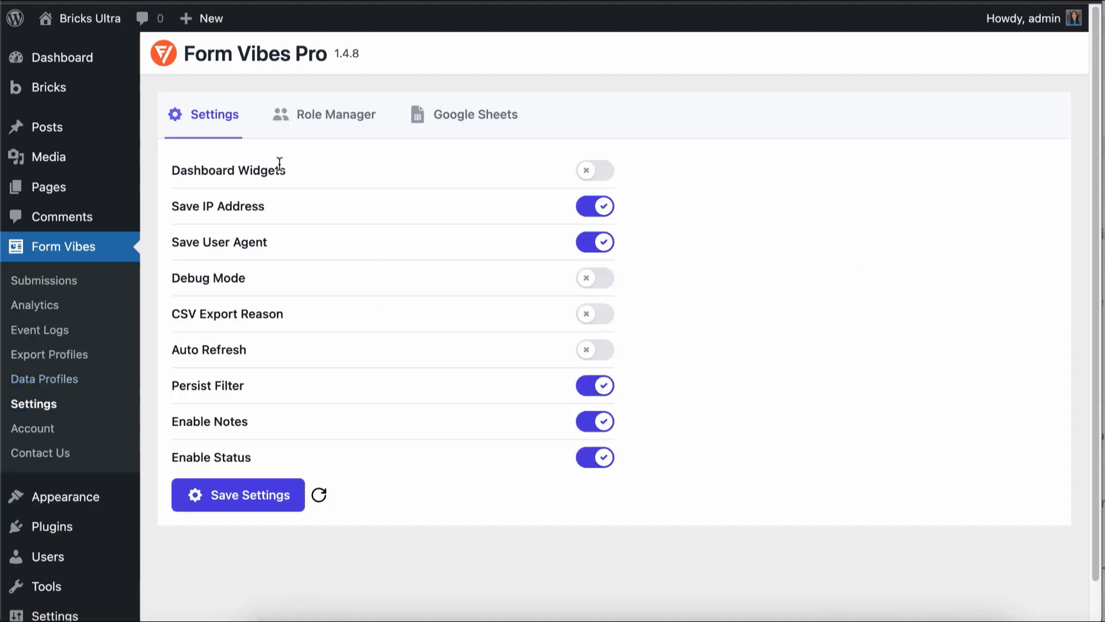
click(594, 170)
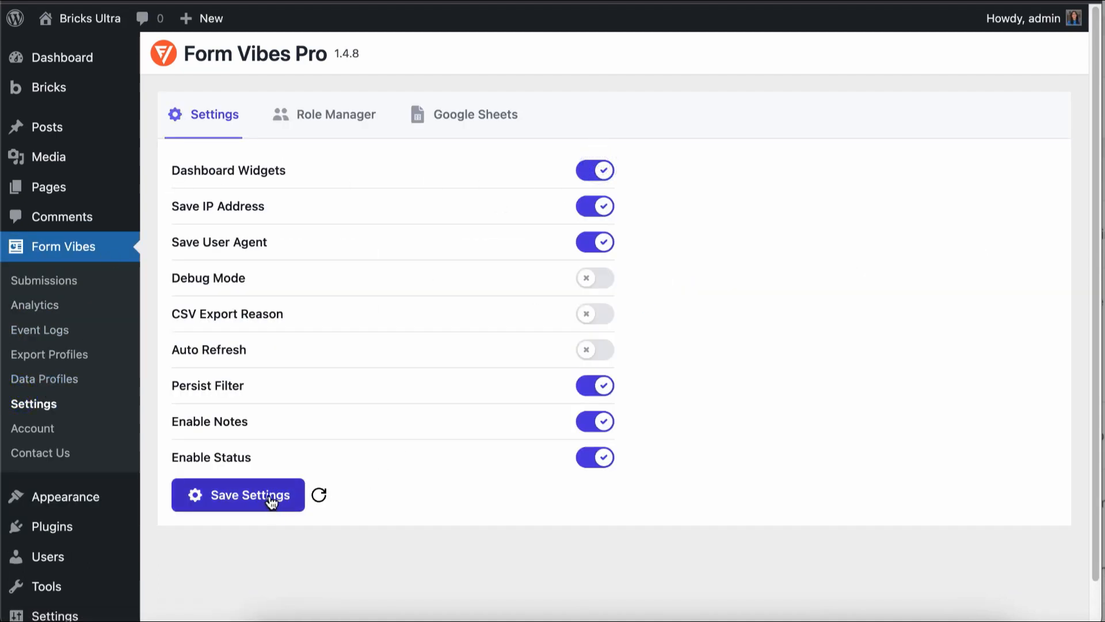
click(238, 494)
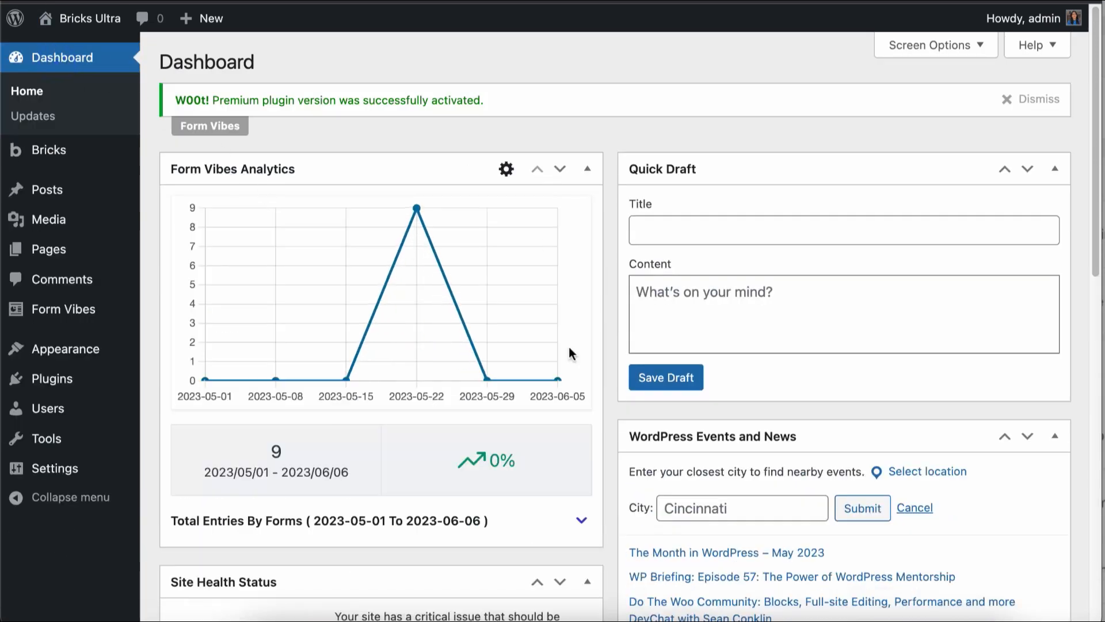